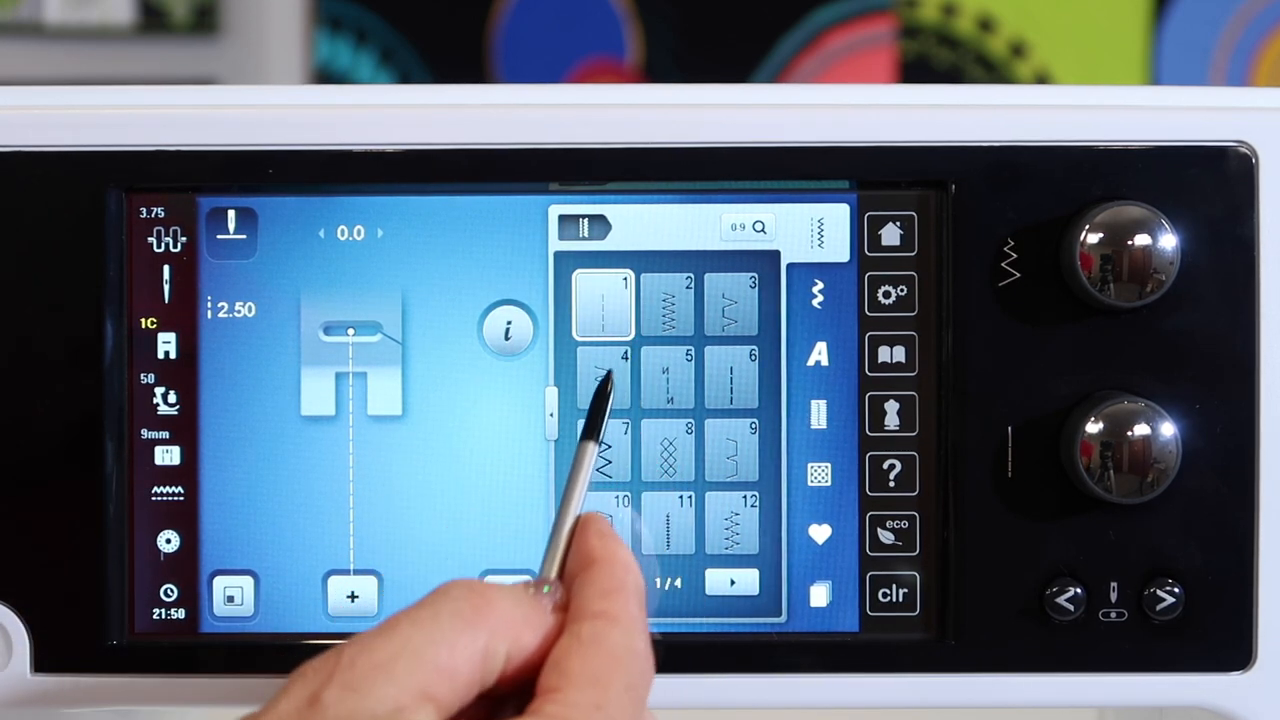
- Try stitches 4 and 5 on the sewing screen
click(670, 383)
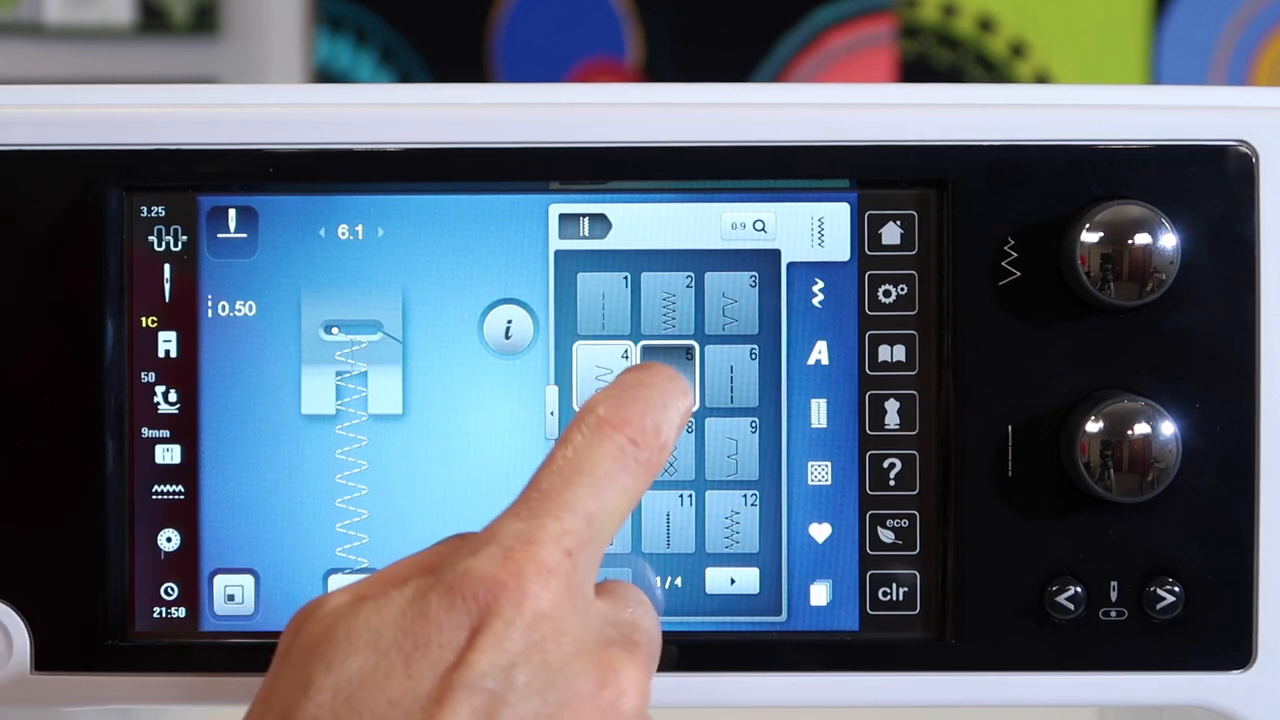
click(603, 305)
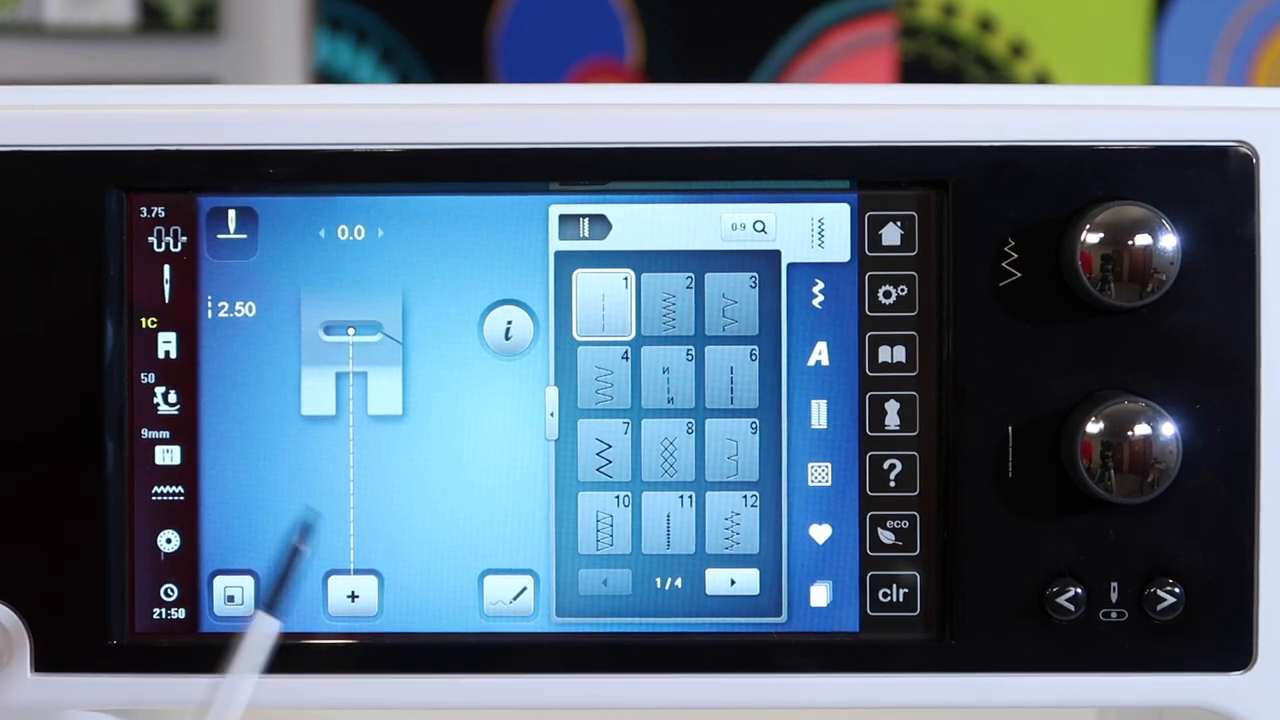
mouse_move(20, 240)
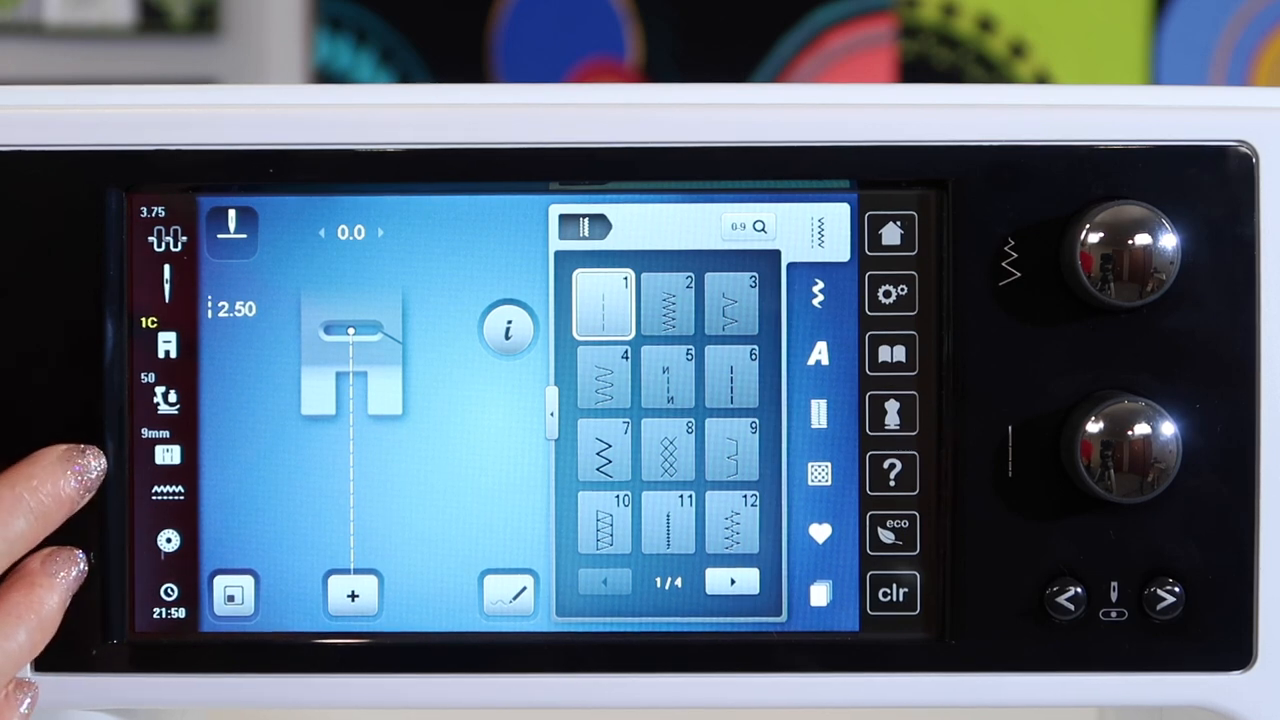
mouse_move(75, 470)
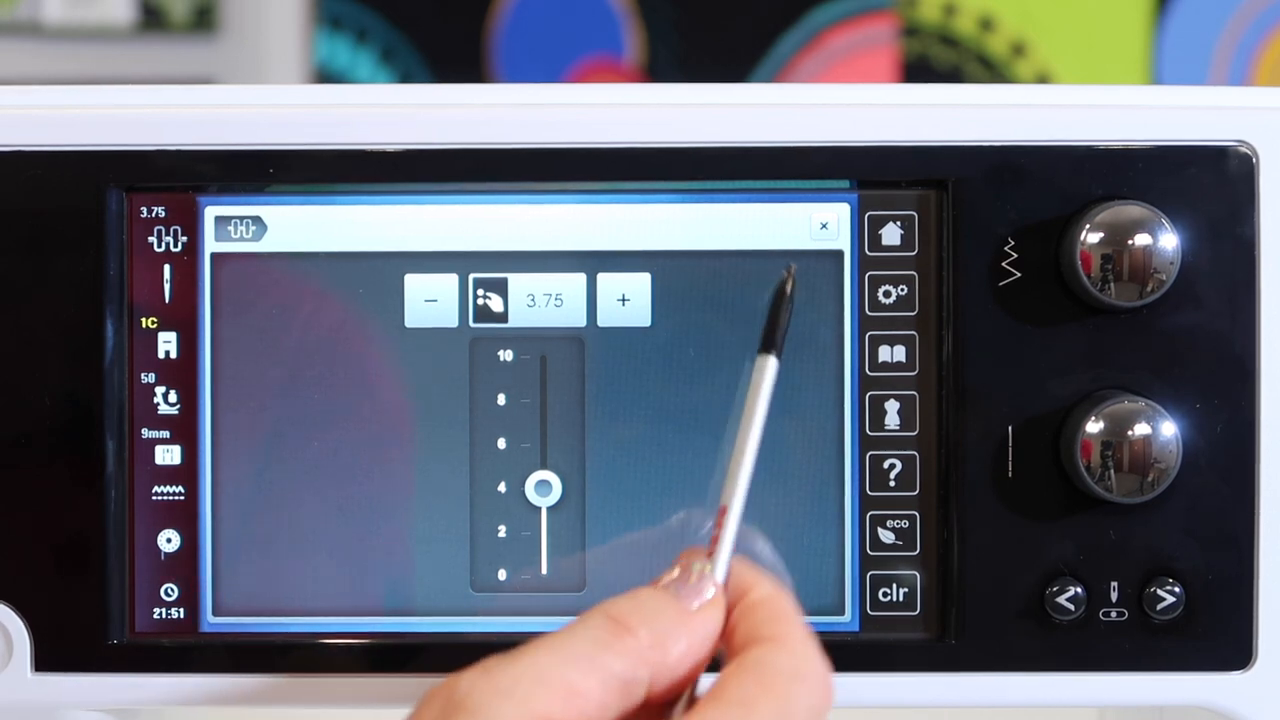
click(820, 224)
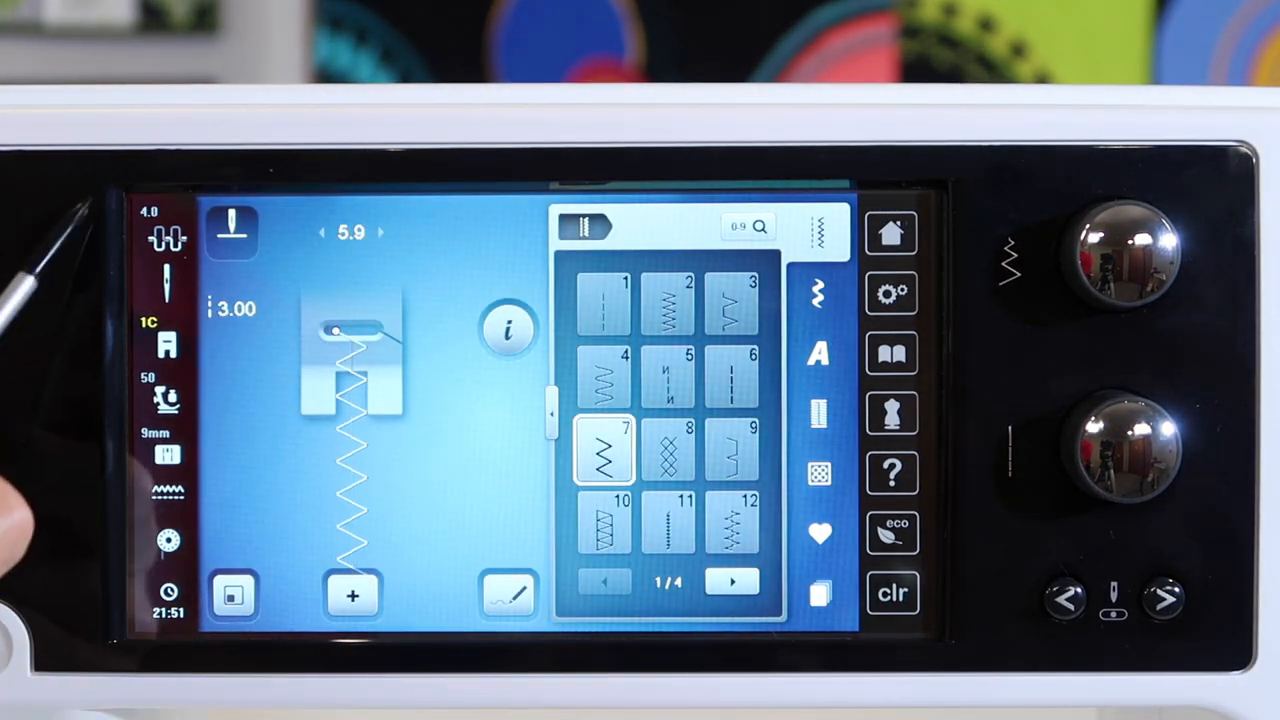
mouse_move(650, 480)
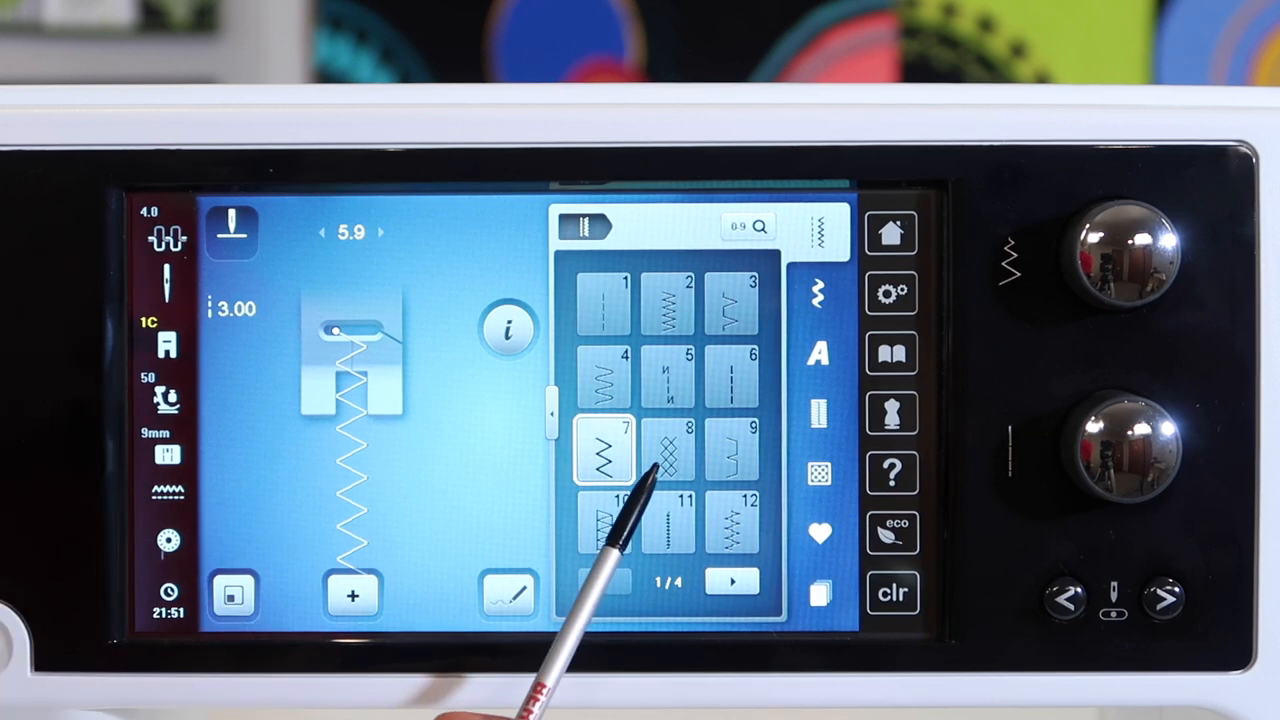
click(734, 452)
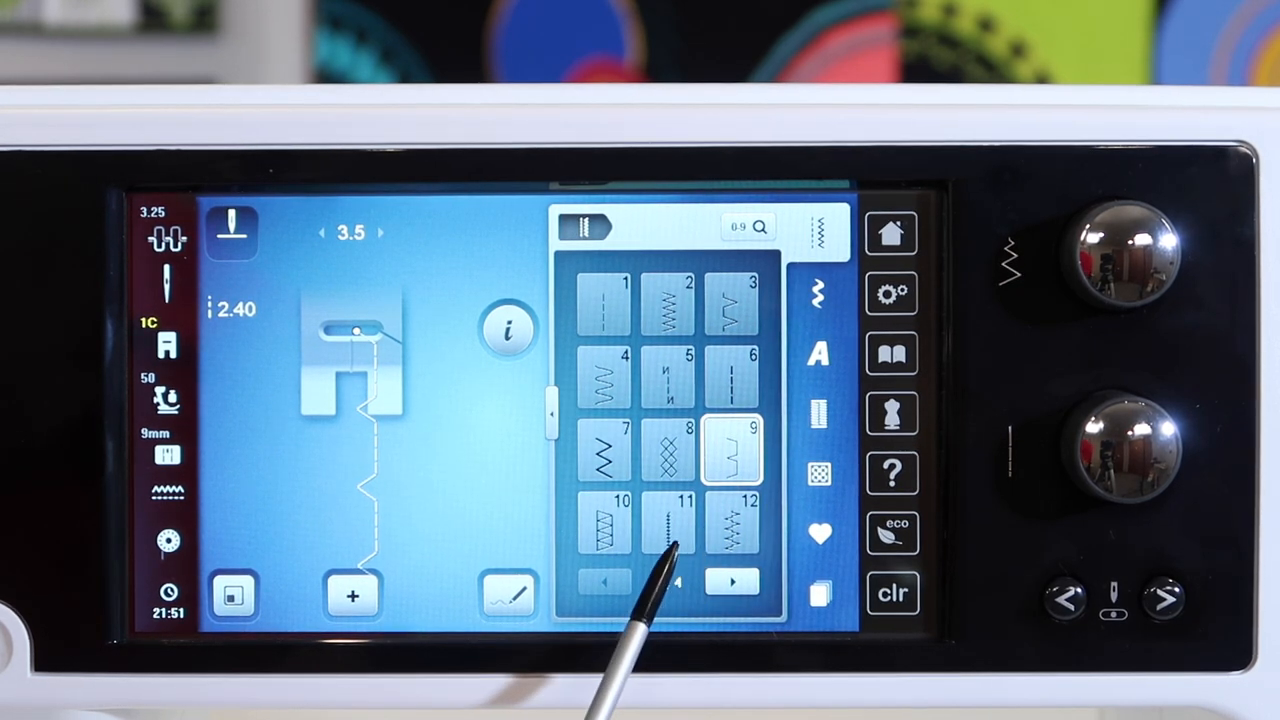
click(818, 293)
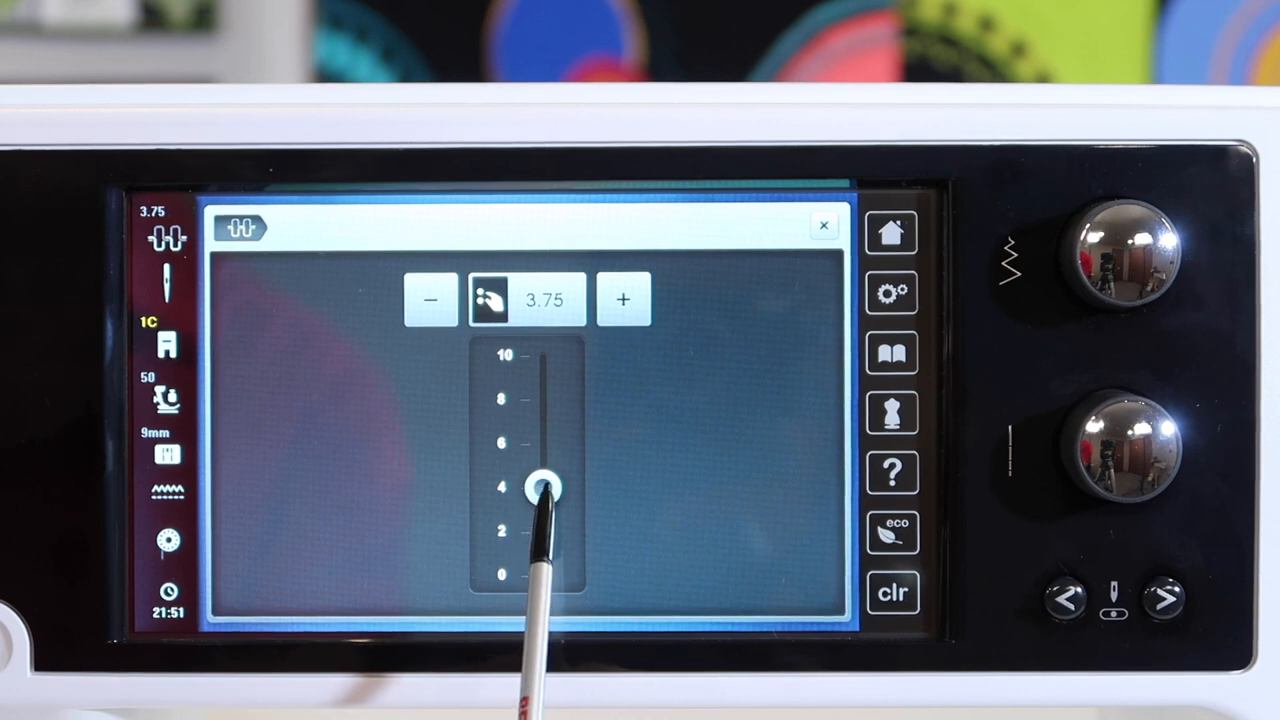
- Raise the upper thread tension to 7.5, then bring it back down to 3.75
drag(540, 488, 543, 515)
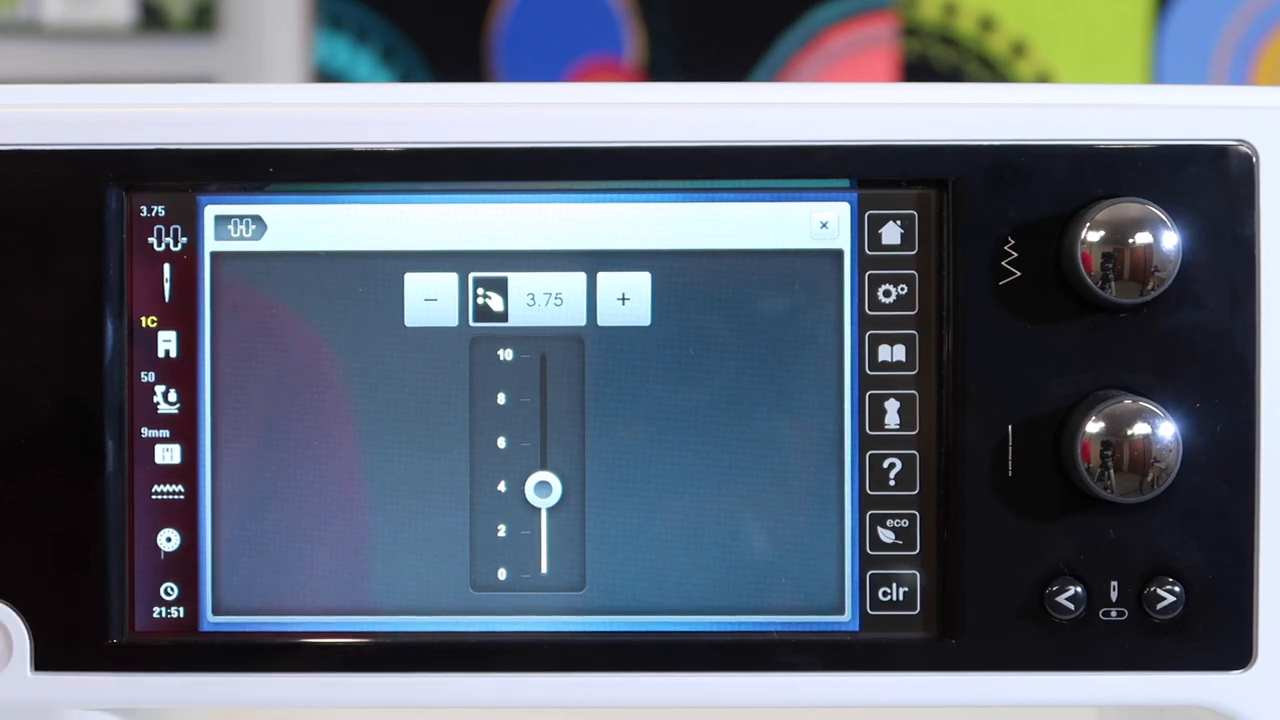
drag(543, 488, 543, 407)
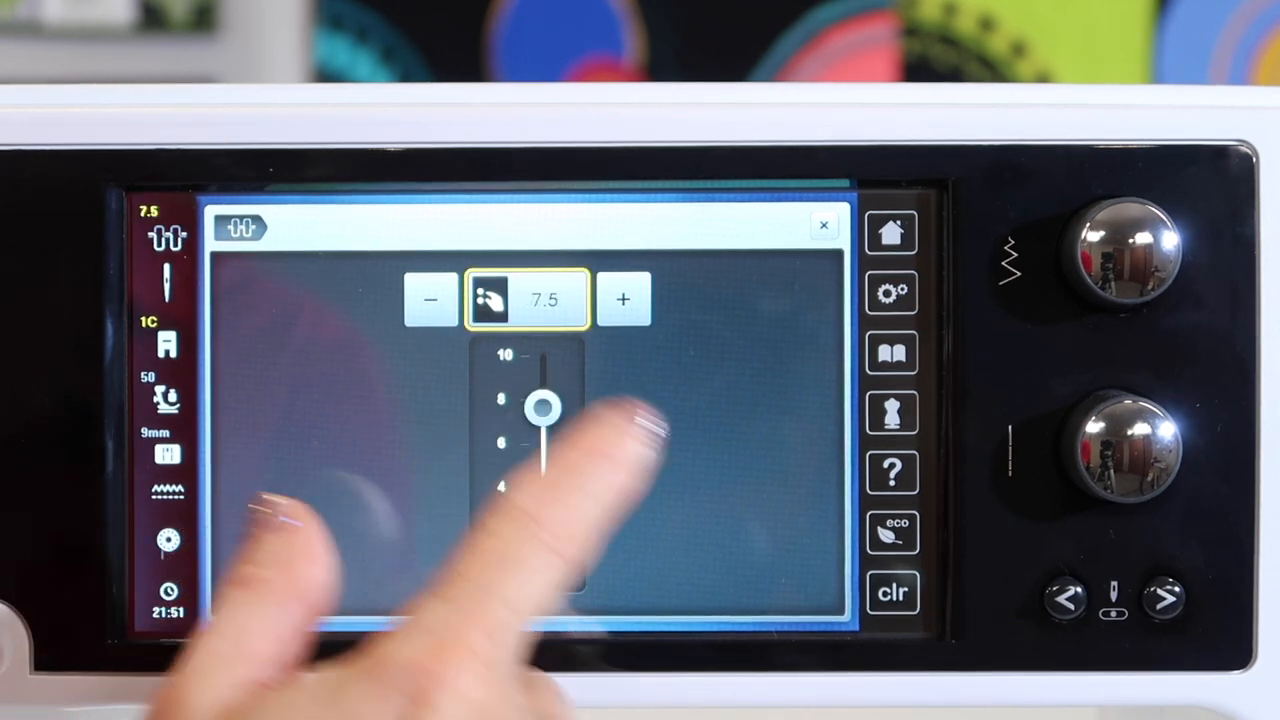
drag(543, 406, 543, 487)
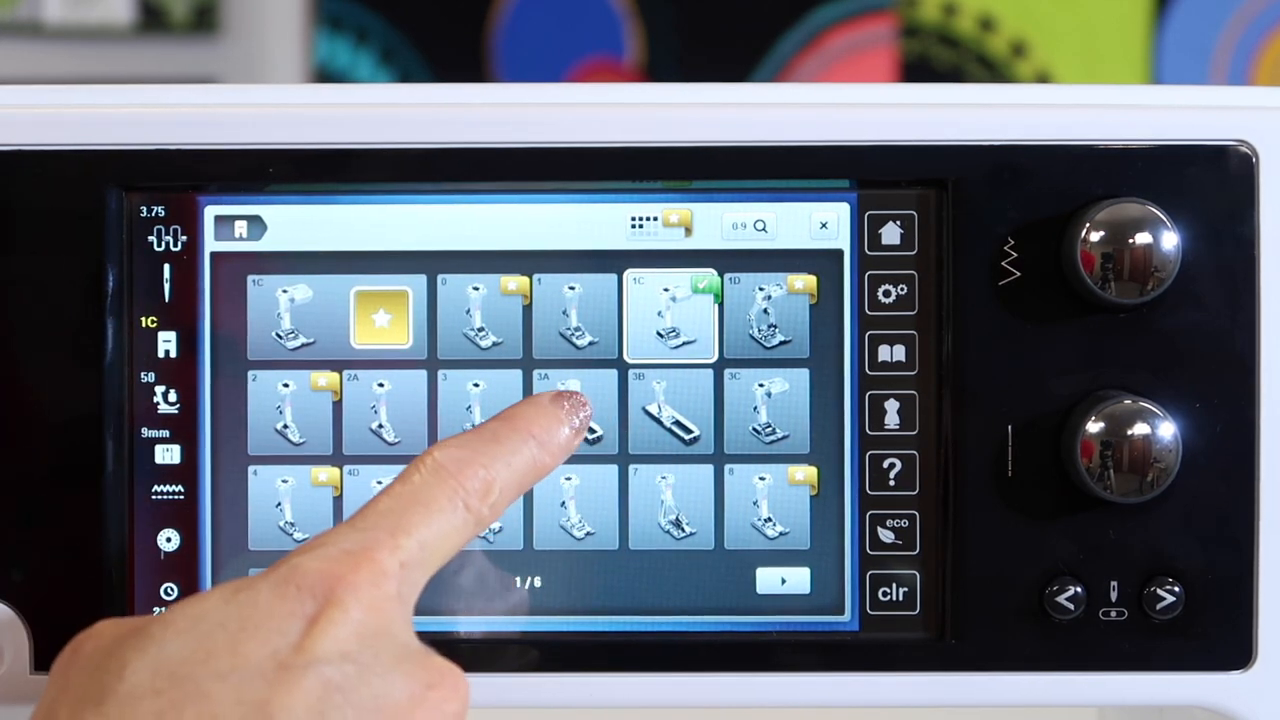
- Set presser foot 3A, then foot 97D from the number search results
click(574, 412)
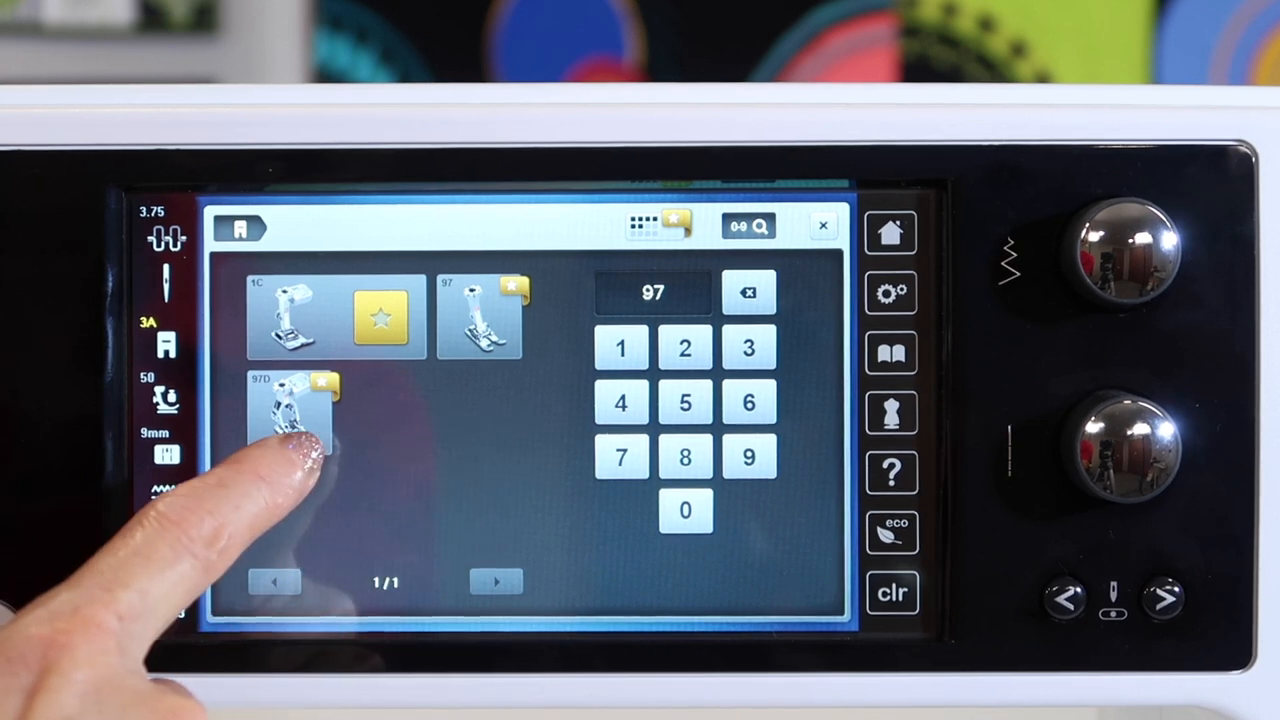
click(288, 415)
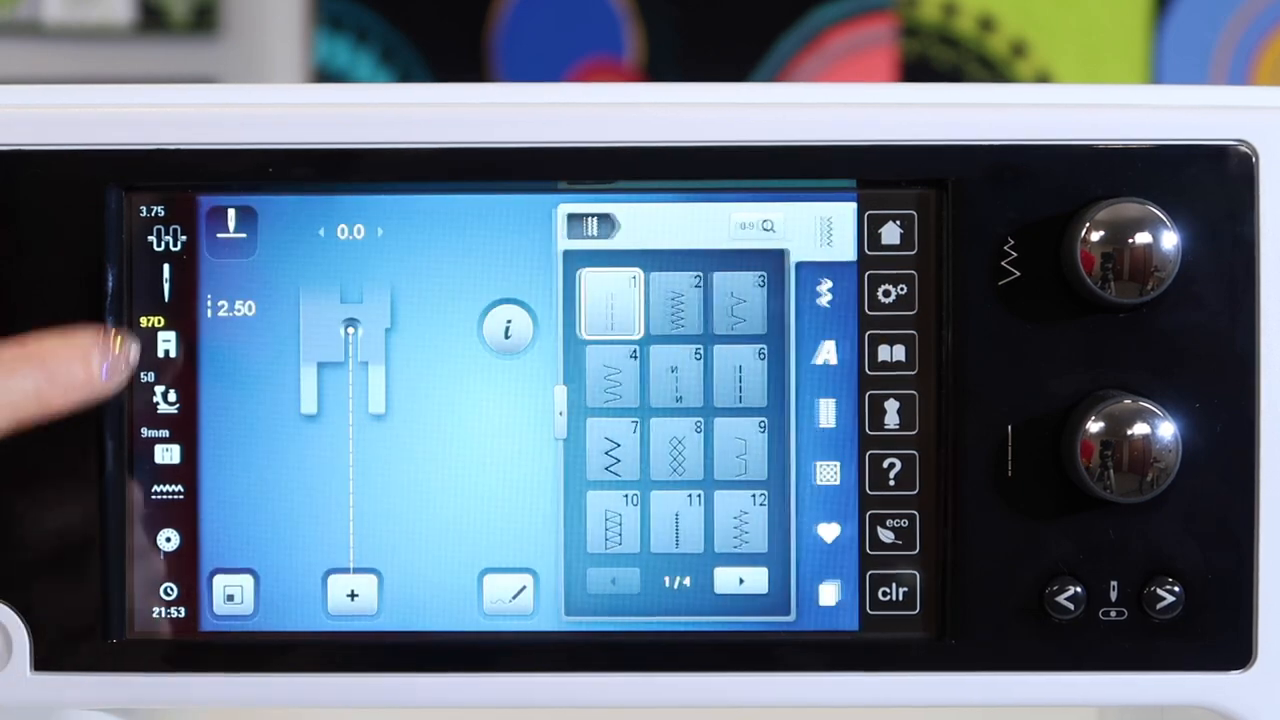
click(167, 346)
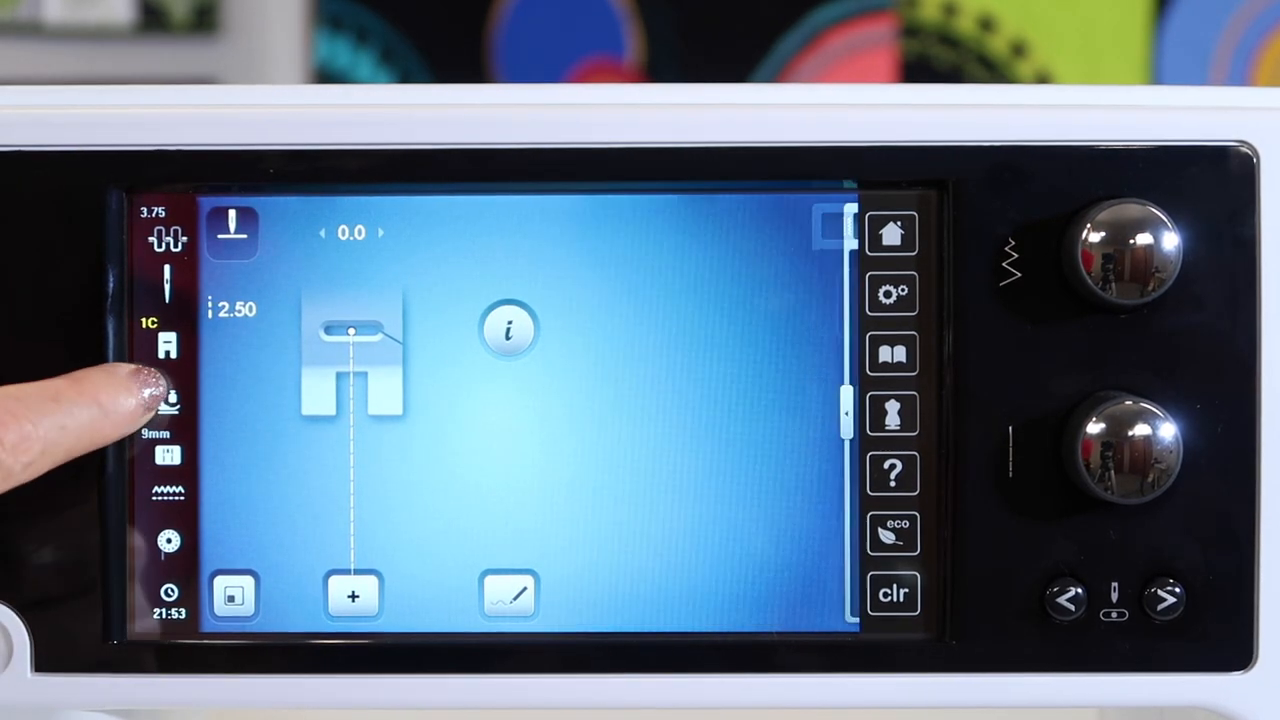
- Show the needle type and stitch plate choices from the status bar
click(170, 400)
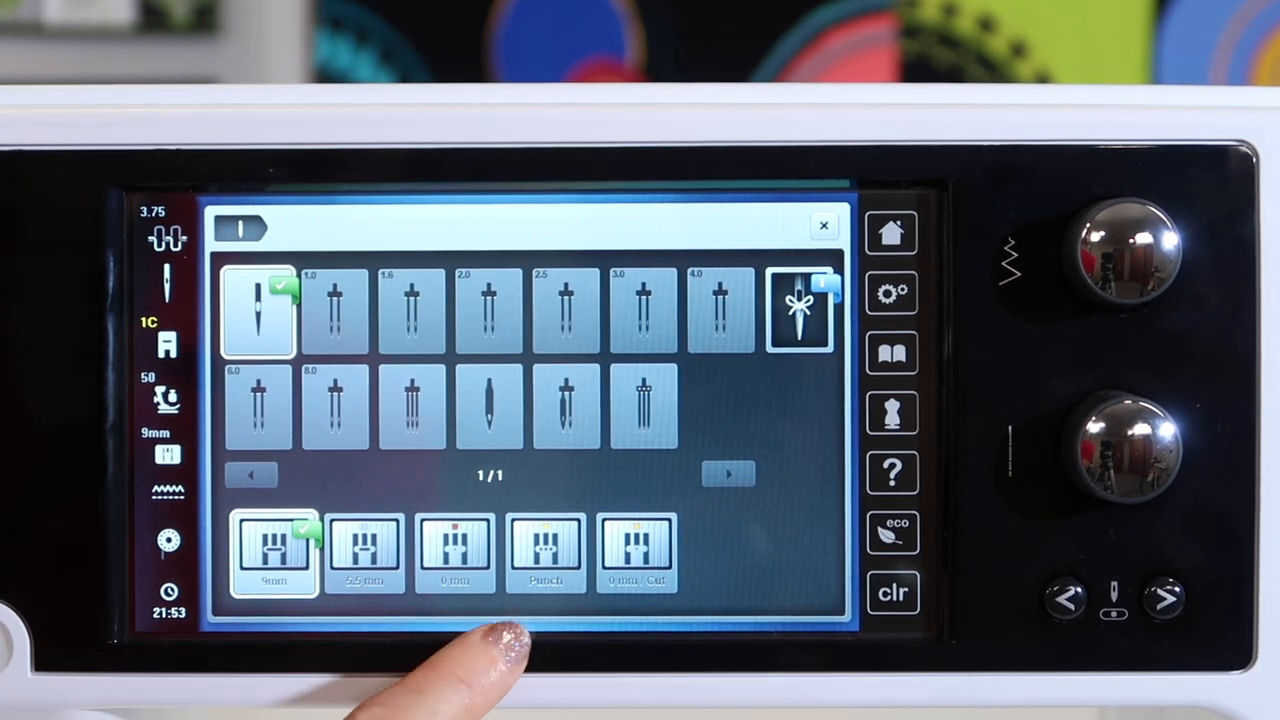
- Try the 0 mm stitch plate, then revert to the 9mm plate
click(454, 552)
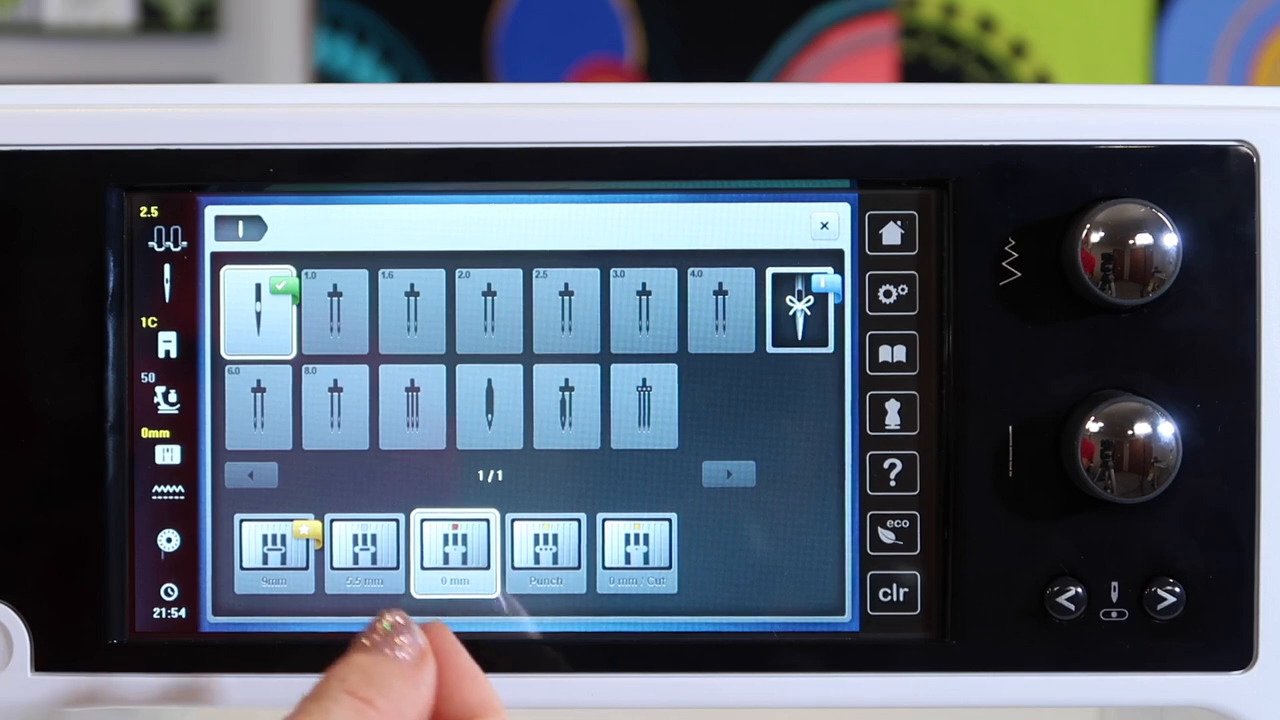
click(275, 555)
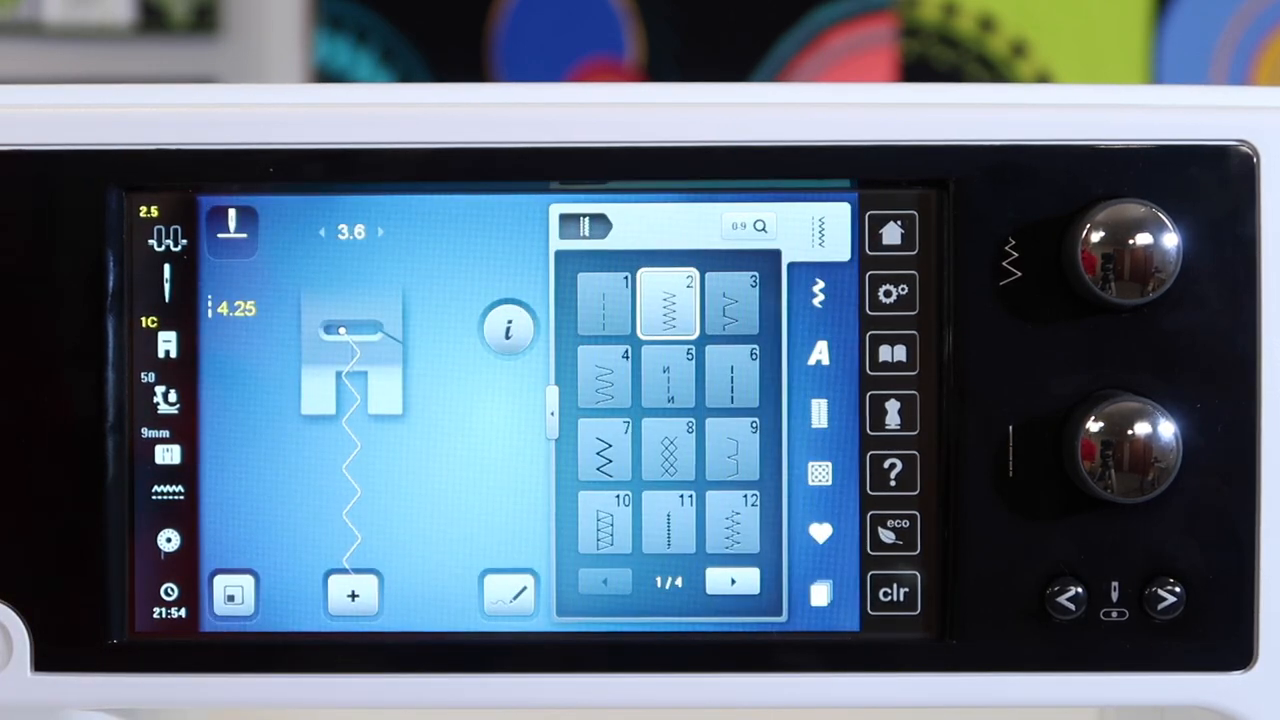
click(603, 302)
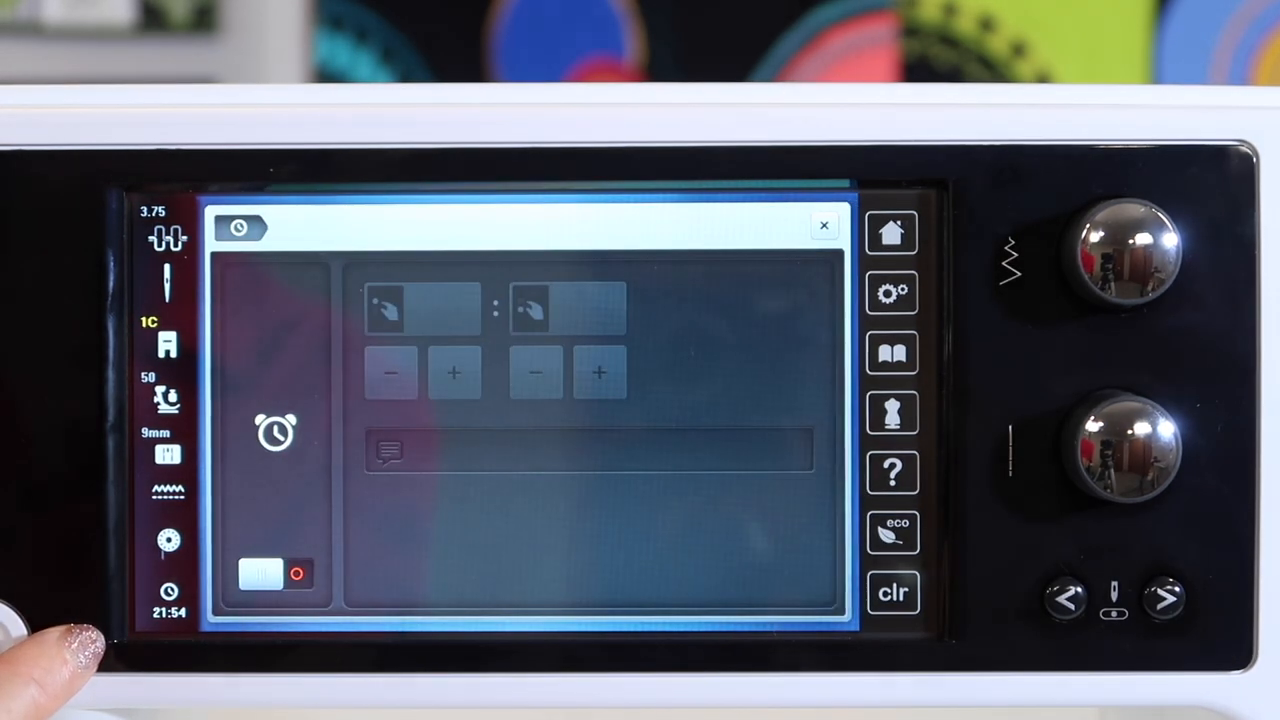
- Switch the reminder alarm on
click(272, 572)
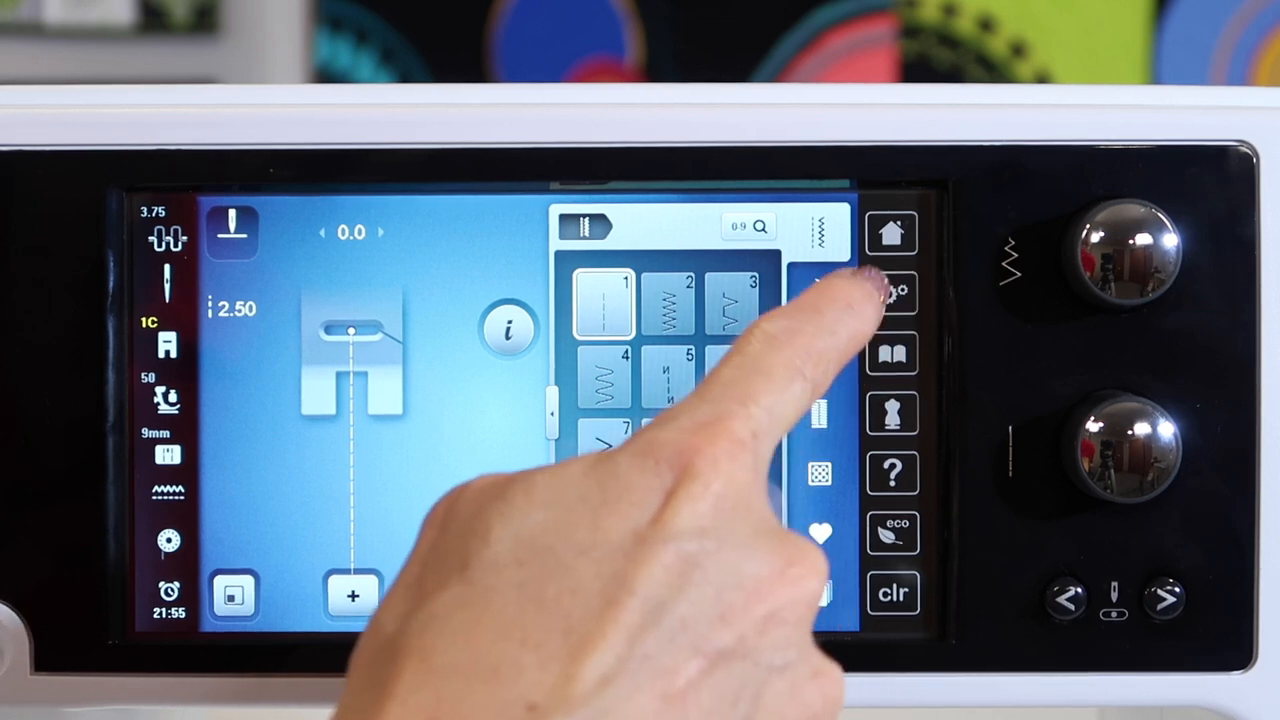
click(892, 293)
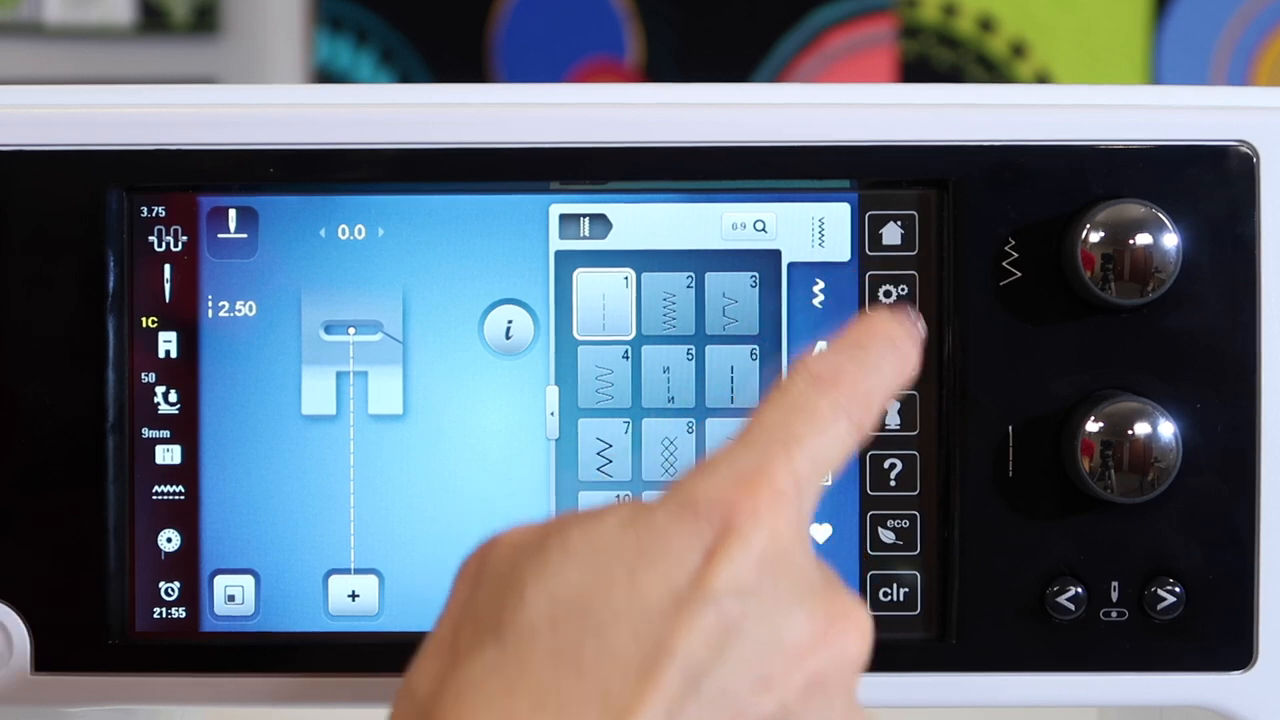
click(892, 473)
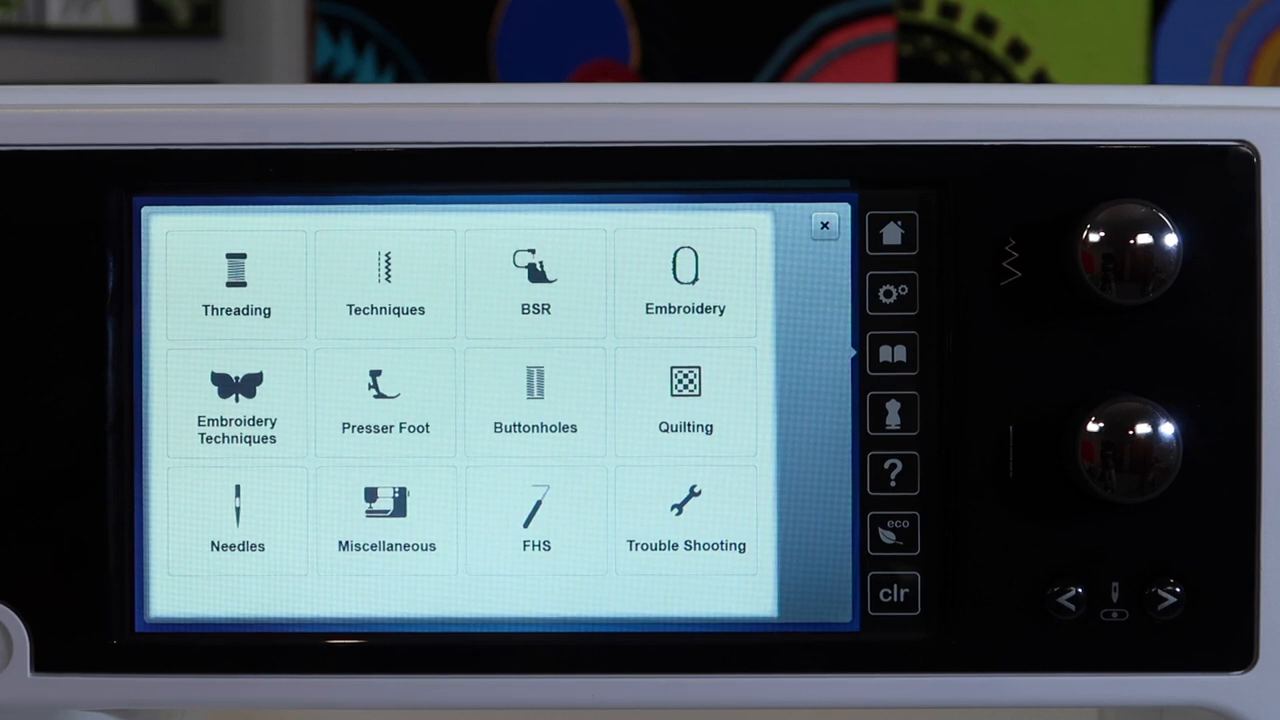
- Read the Double needles tutorial page under the Needles topic
click(236, 520)
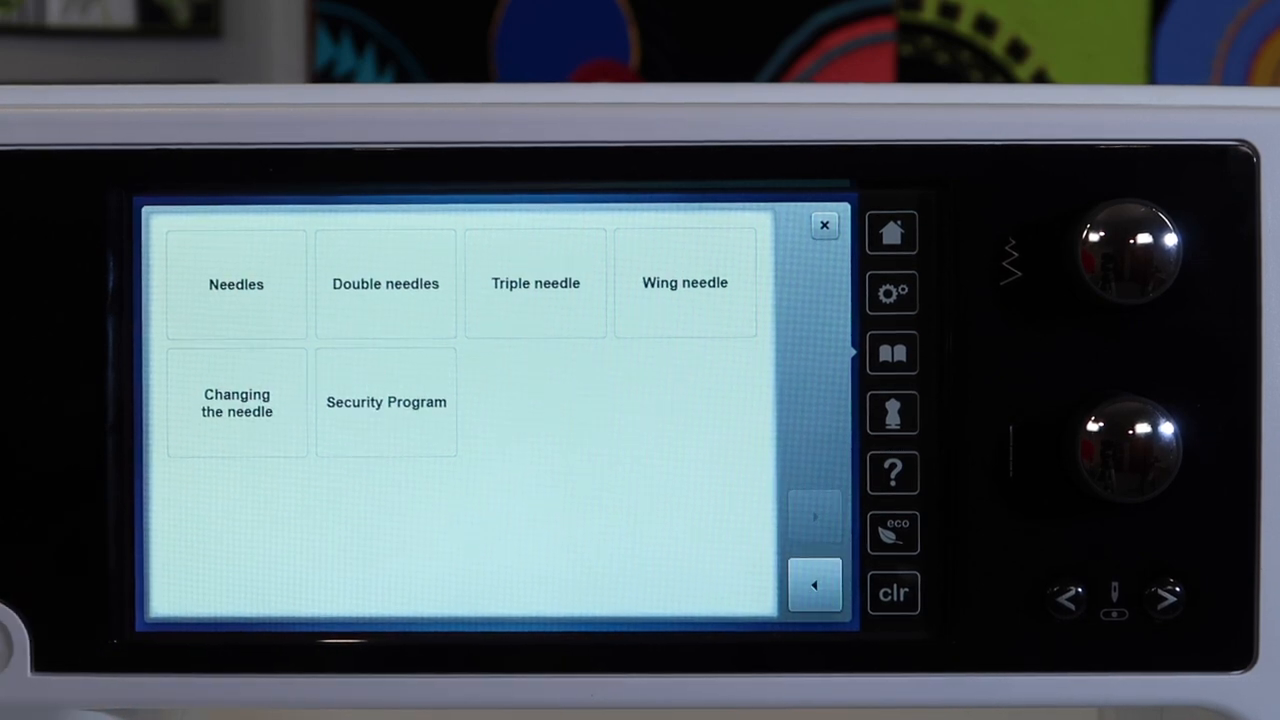
click(385, 283)
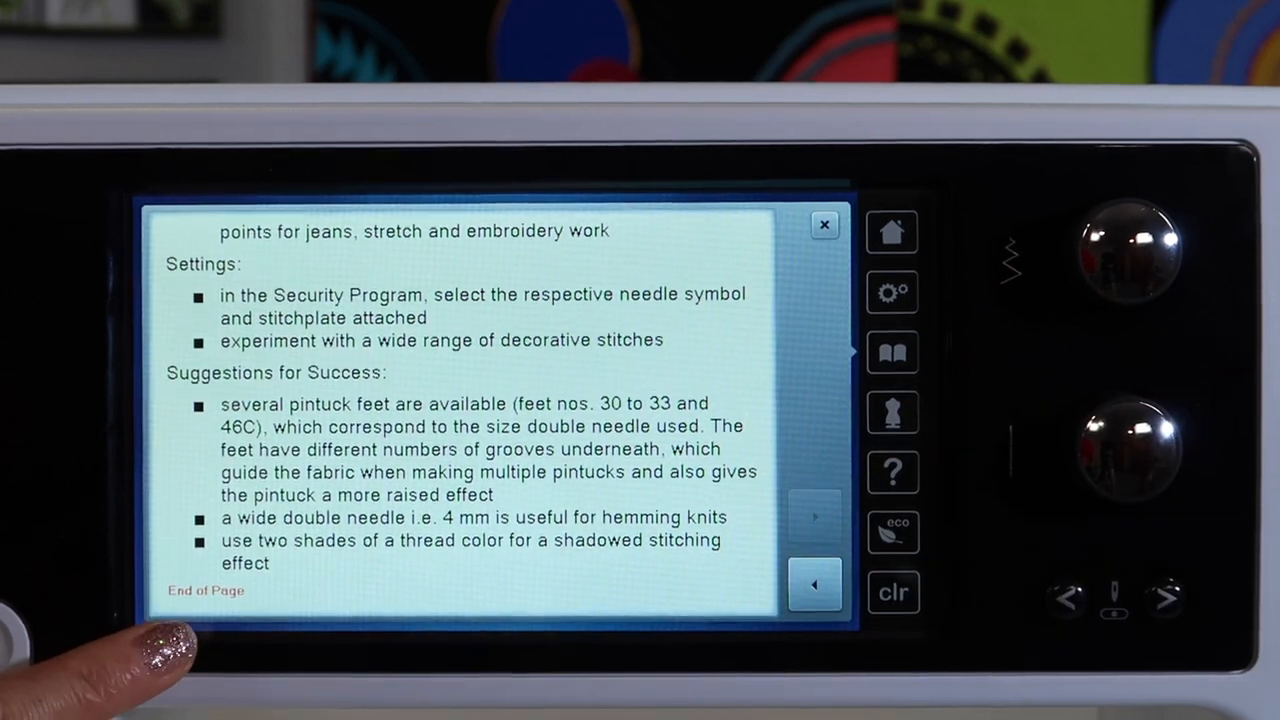
click(823, 224)
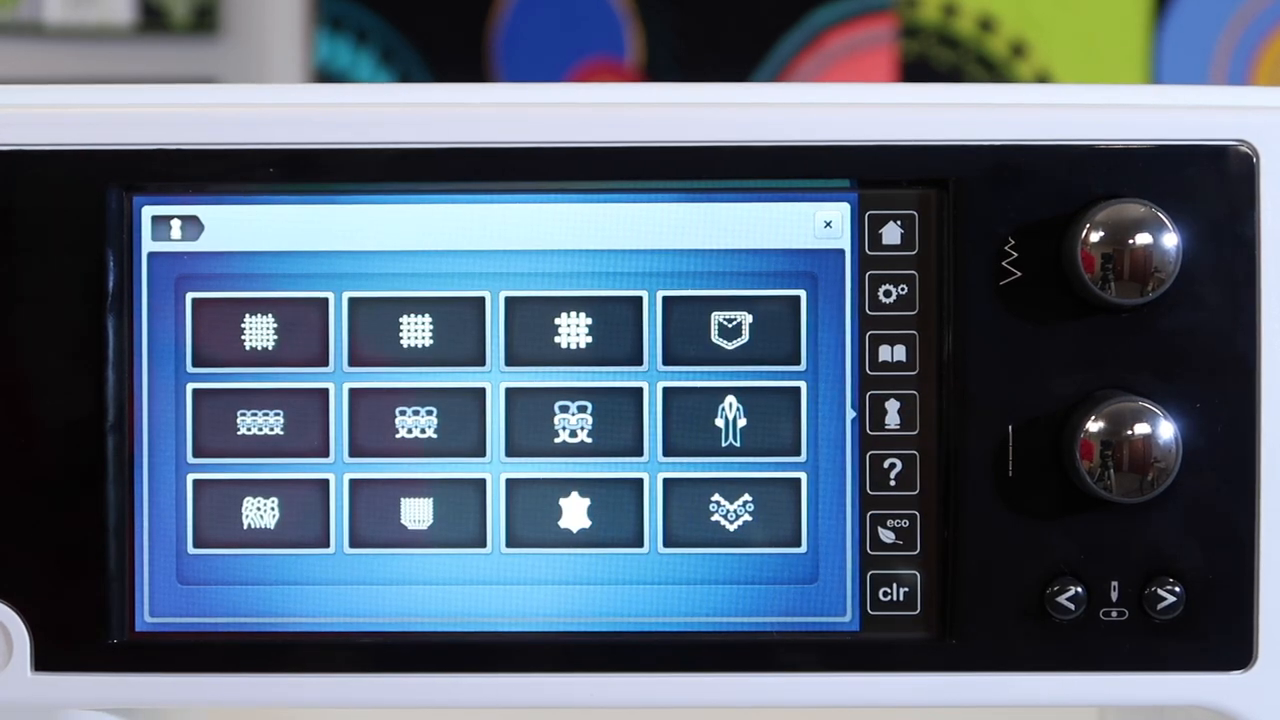
- Accept the consultant's buttonhole 66 with foot 3A recommendation for jeans
click(416, 429)
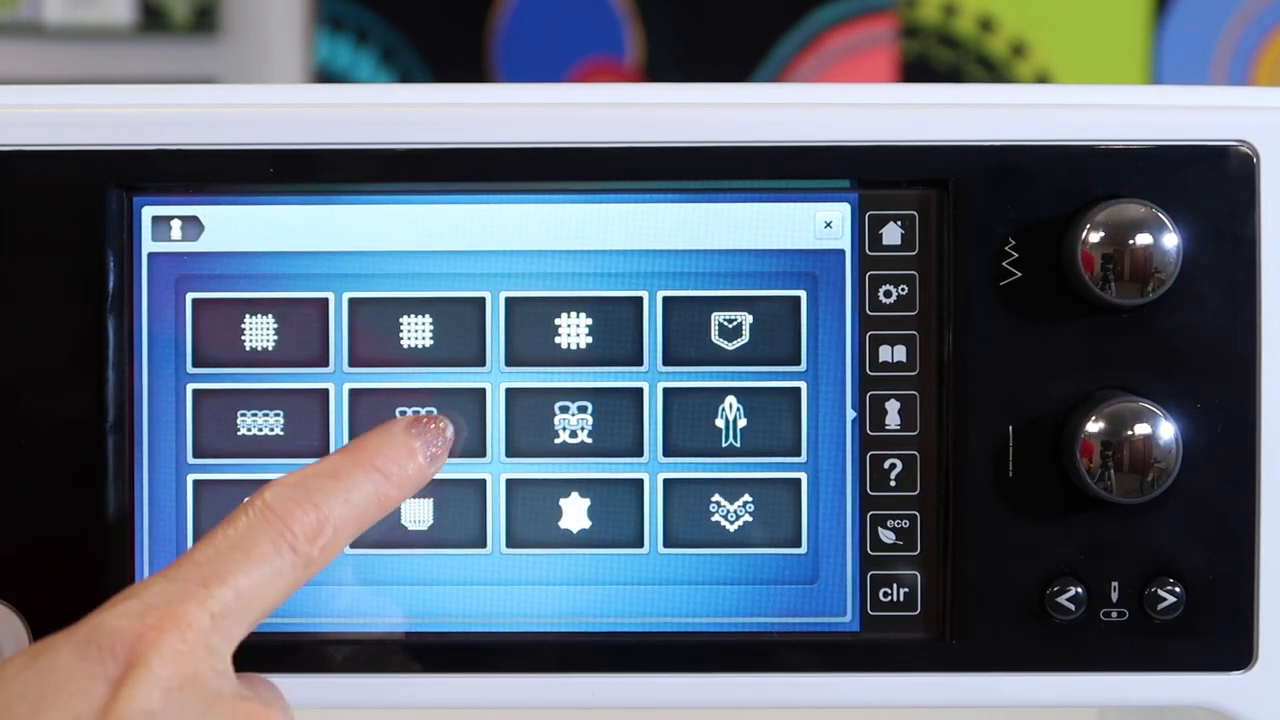
click(732, 330)
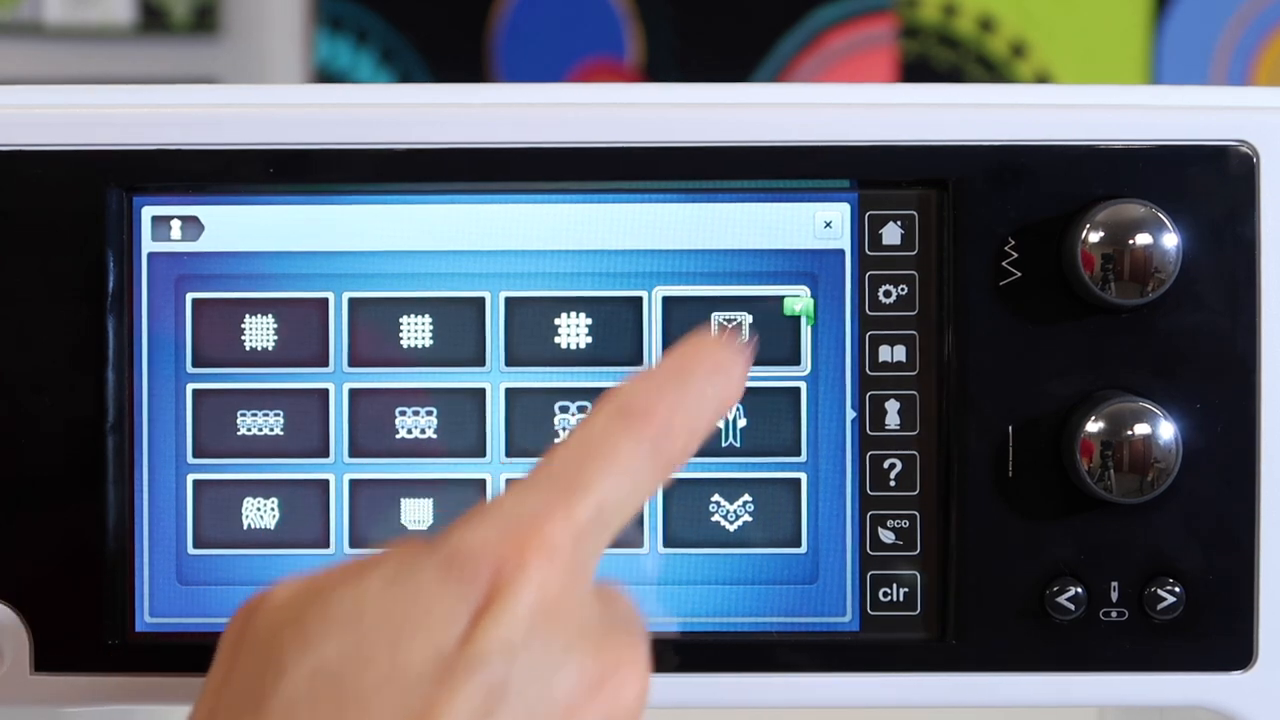
click(730, 330)
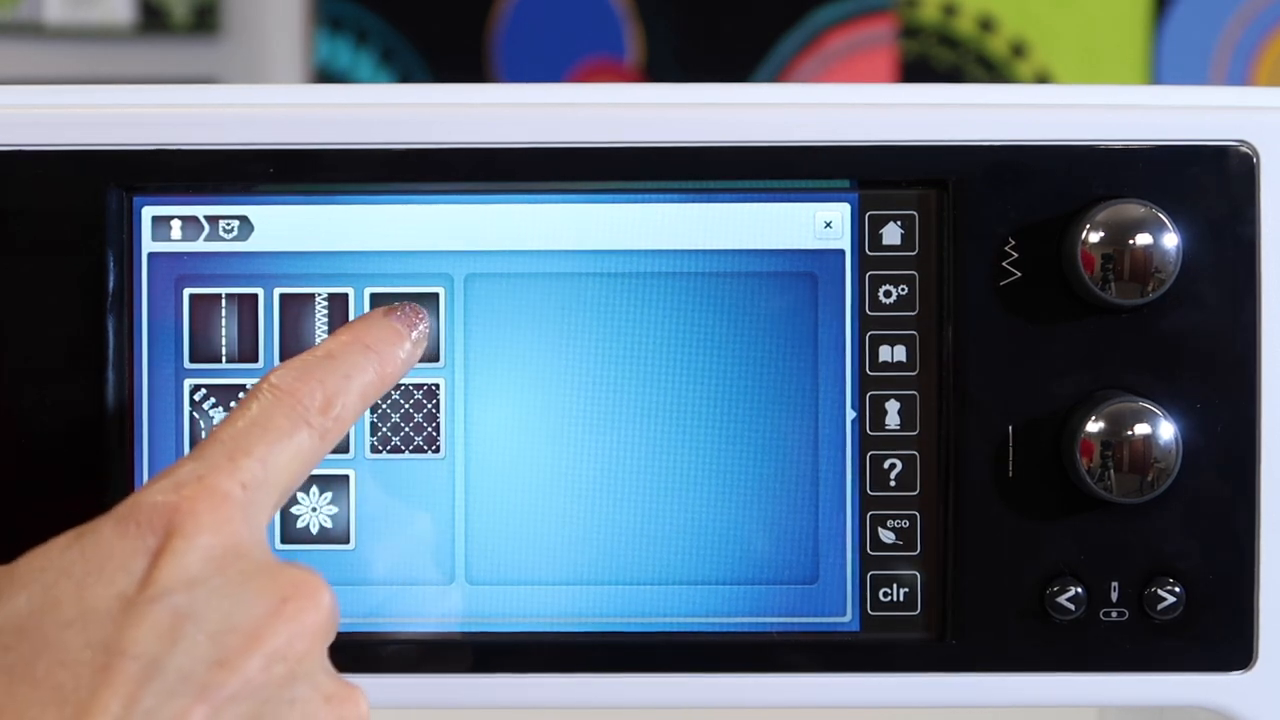
click(410, 330)
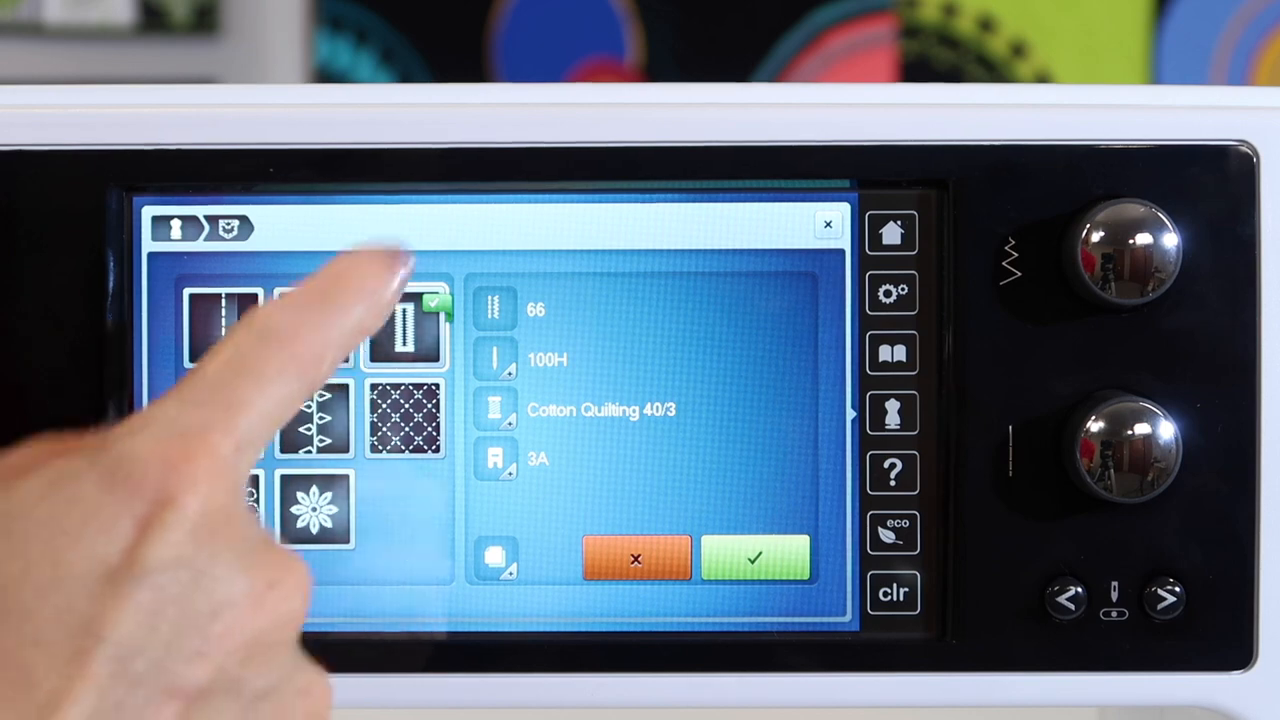
click(756, 559)
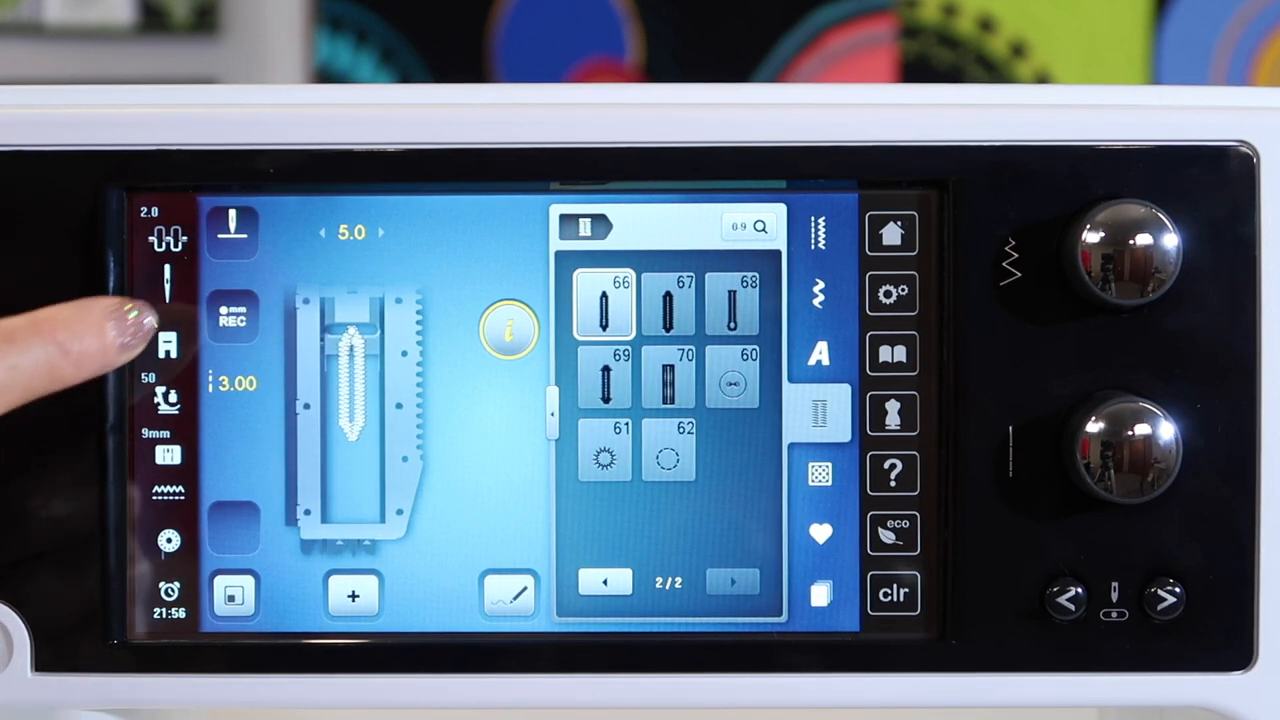
click(168, 347)
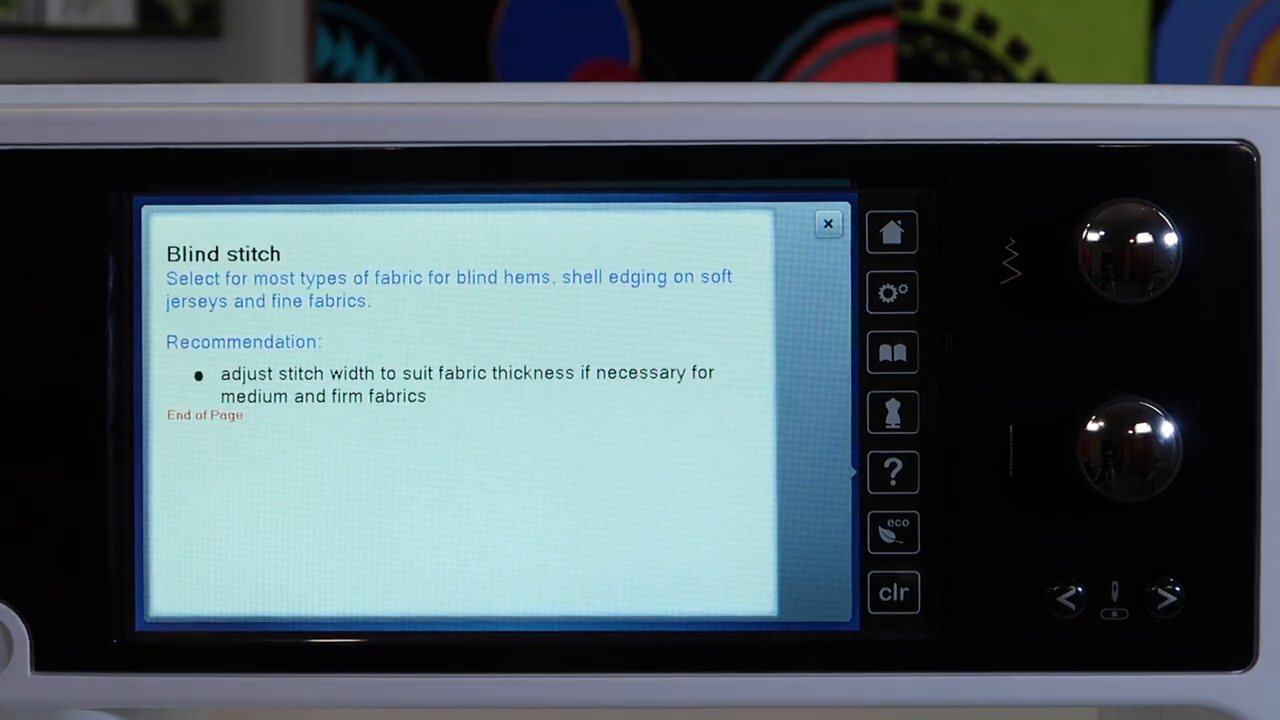
- Close the blind stitch help text and return to straight stitch 1
click(828, 223)
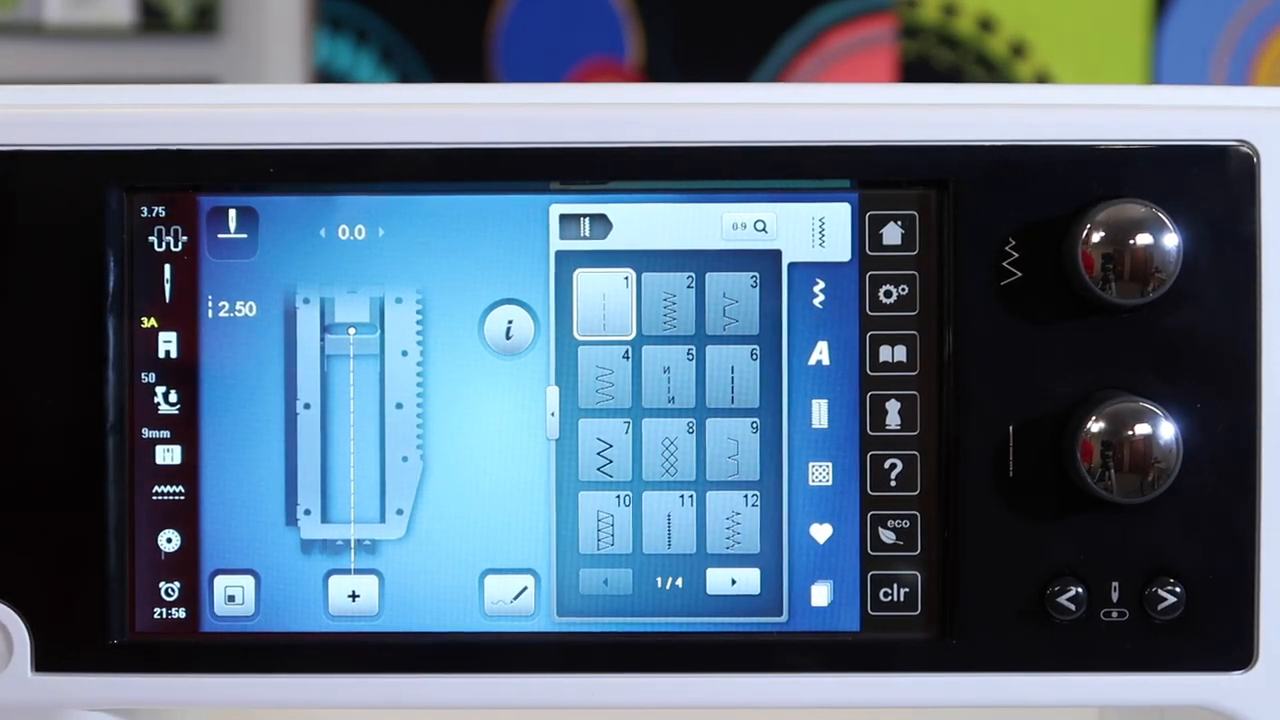
click(893, 534)
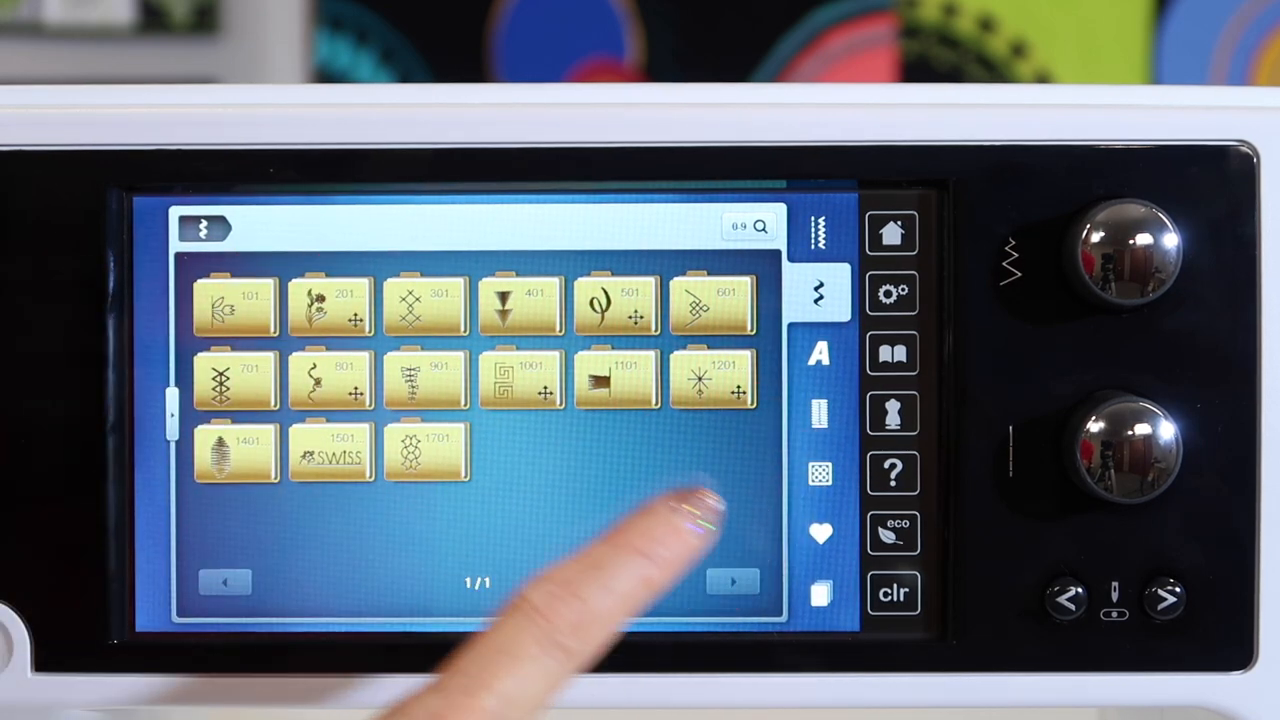
- Browse the alphabet, buttonhole, quilt stitch collections and the saved-stitch memory
click(816, 352)
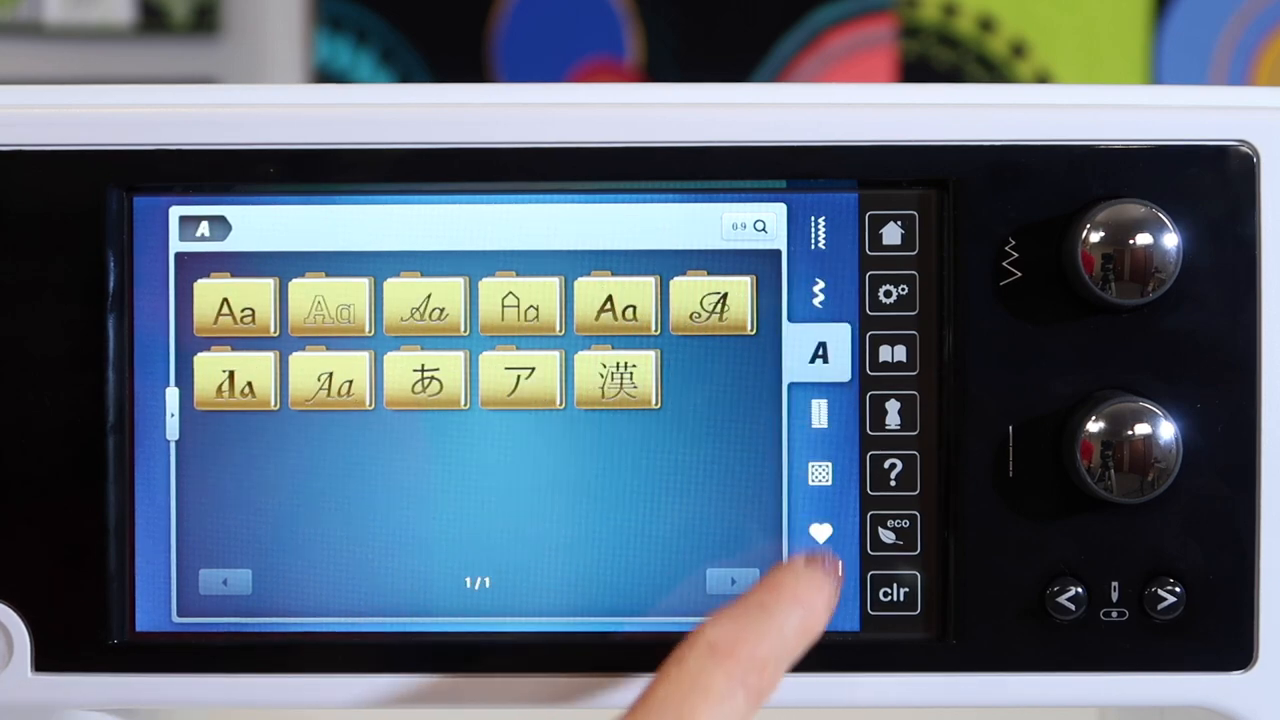
click(820, 409)
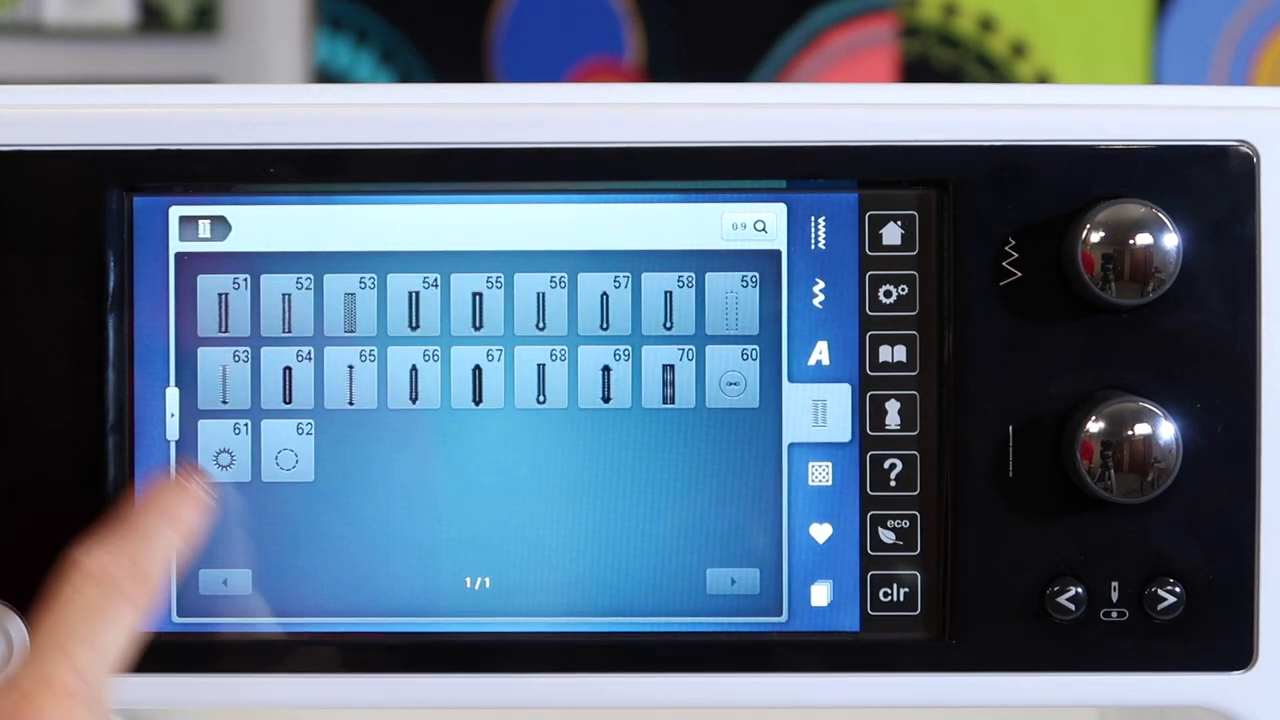
click(819, 473)
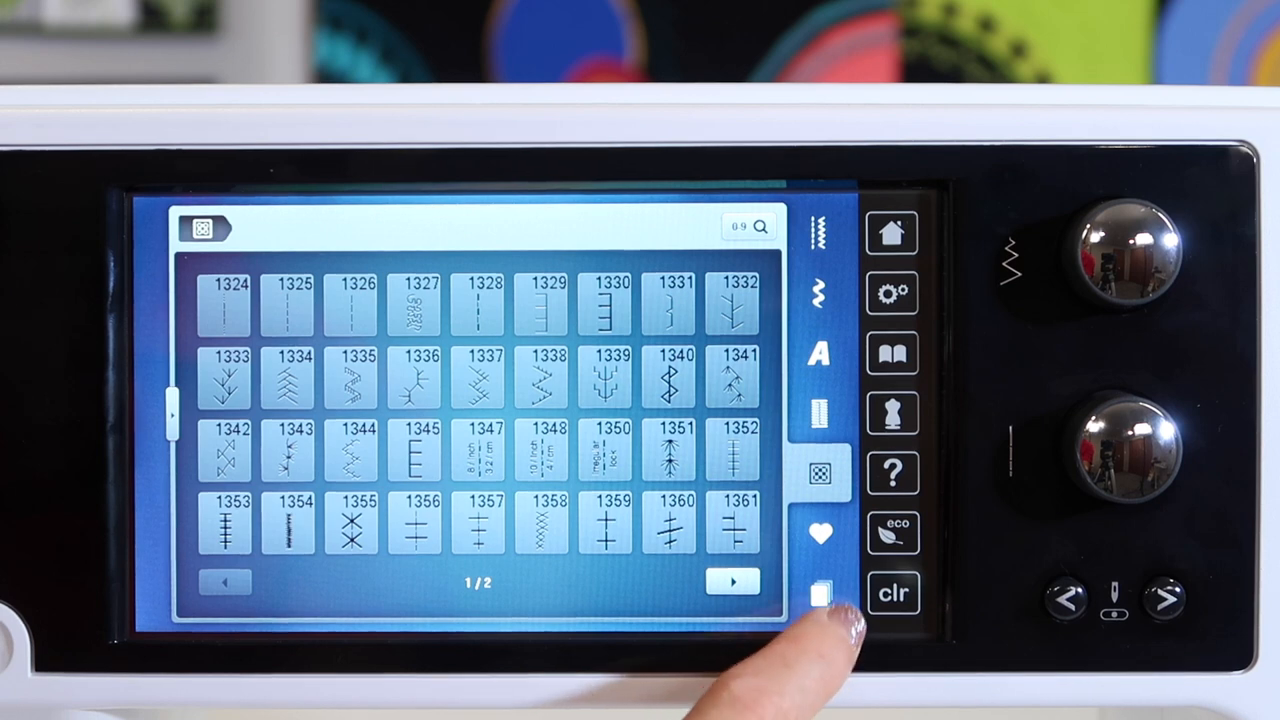
click(820, 592)
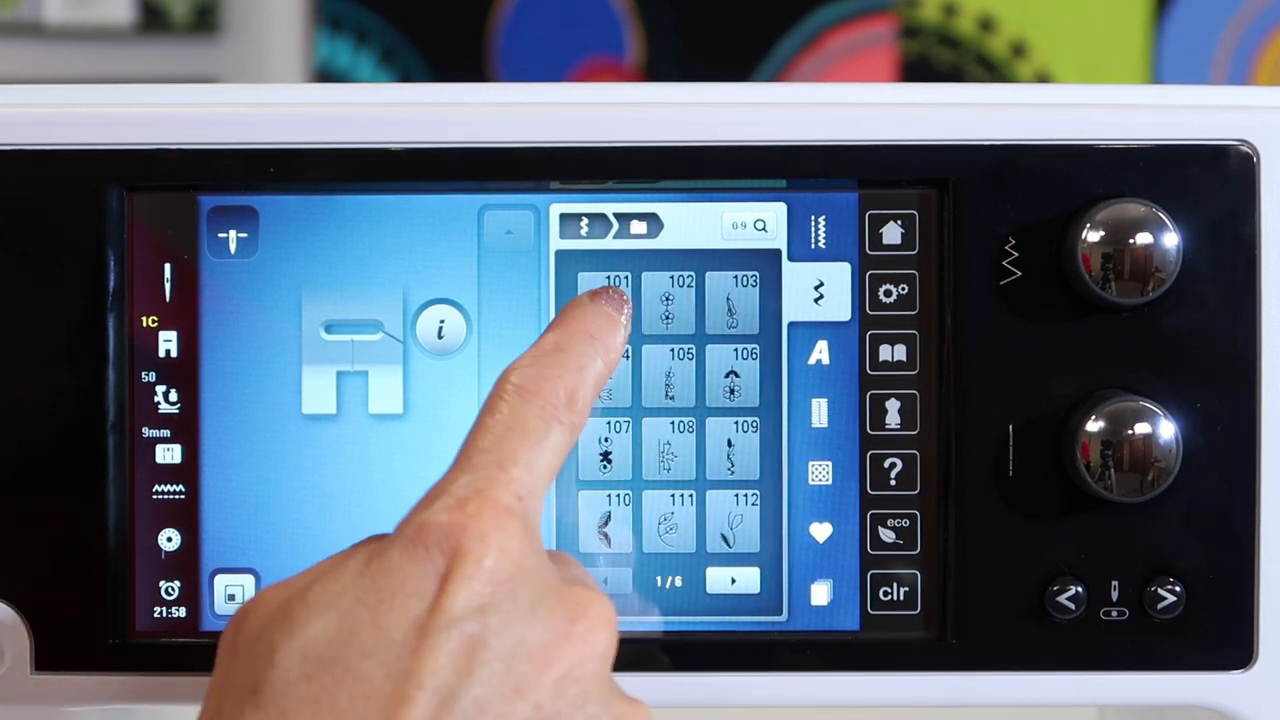
- Add decorative stitch 101 to the stitch combination in combi mode
click(673, 300)
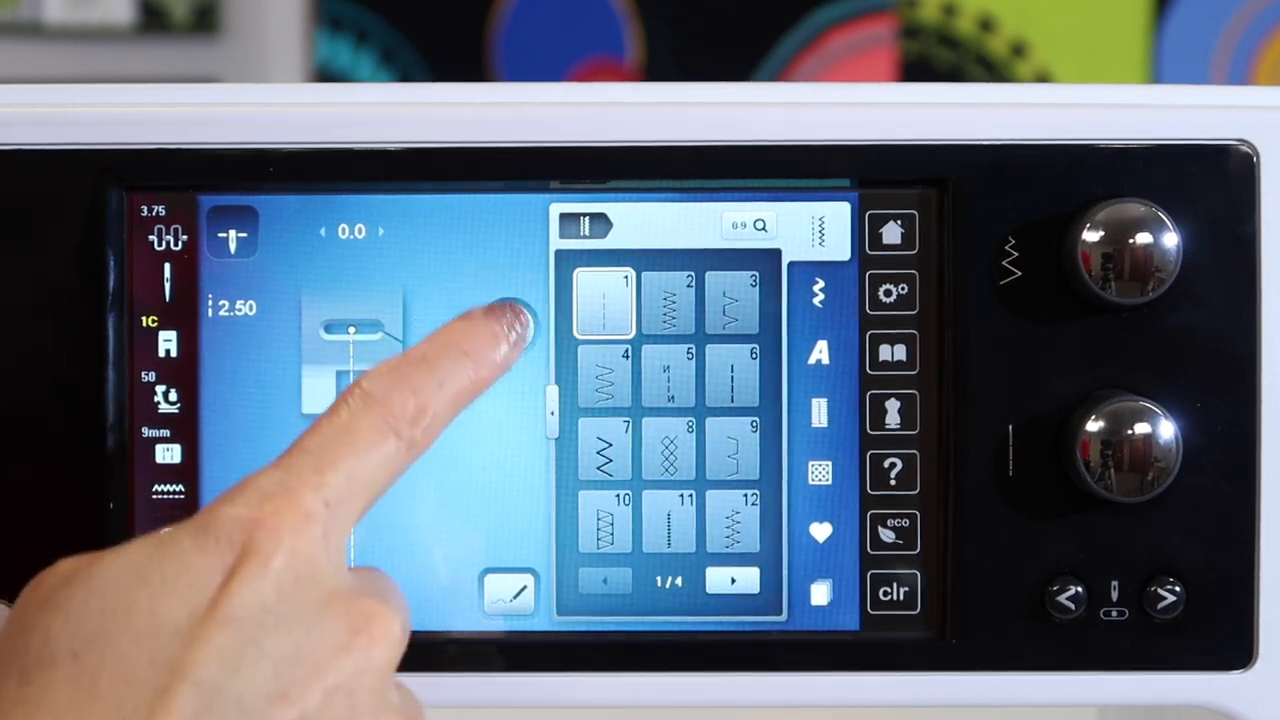
click(601, 305)
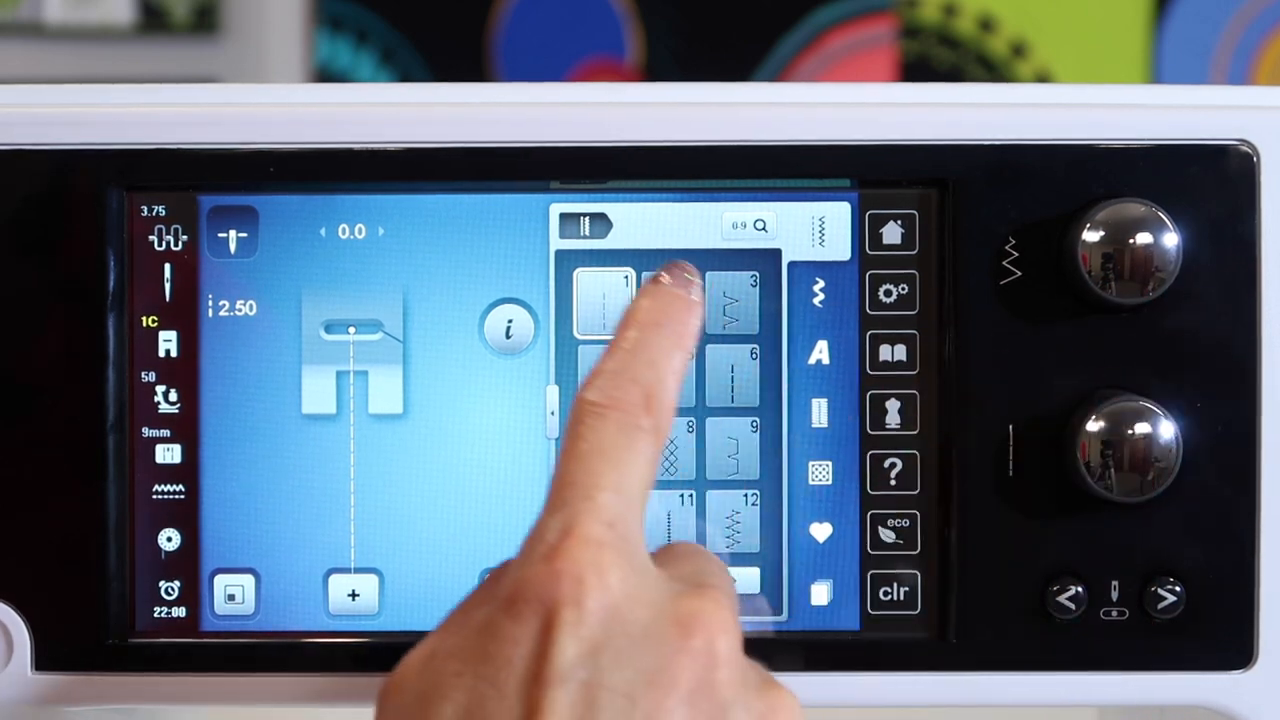
click(667, 296)
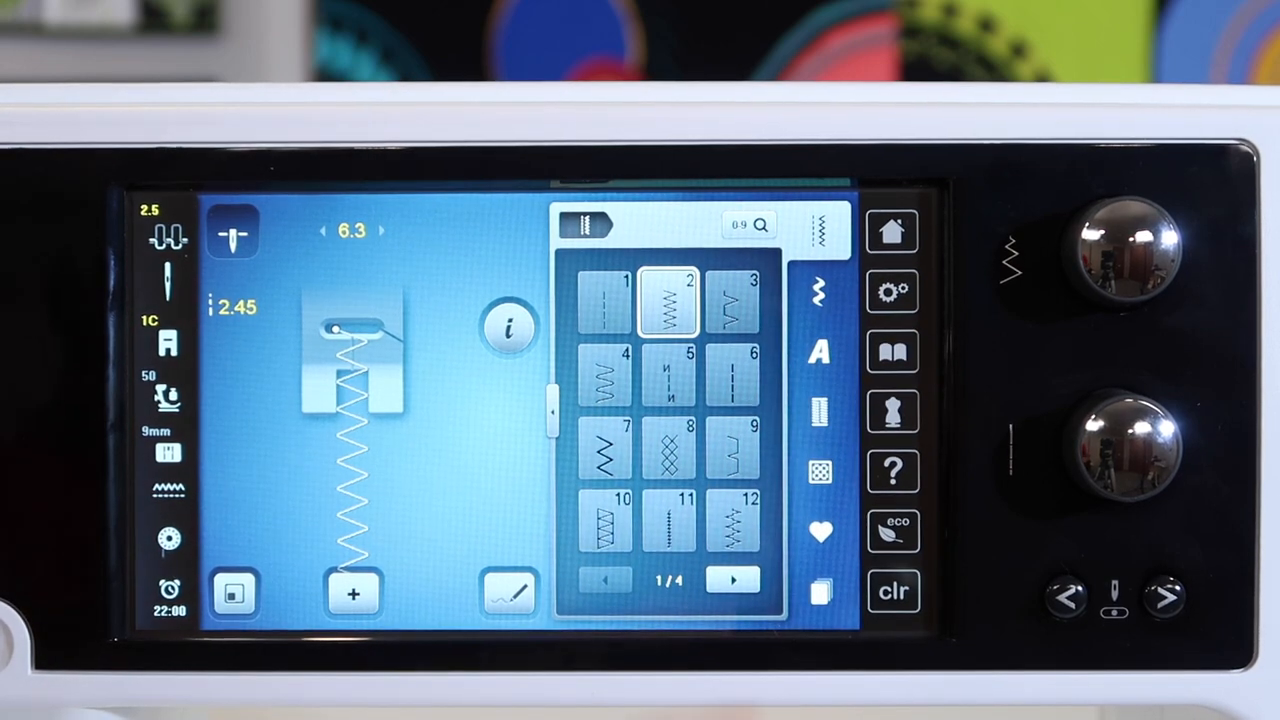
click(605, 304)
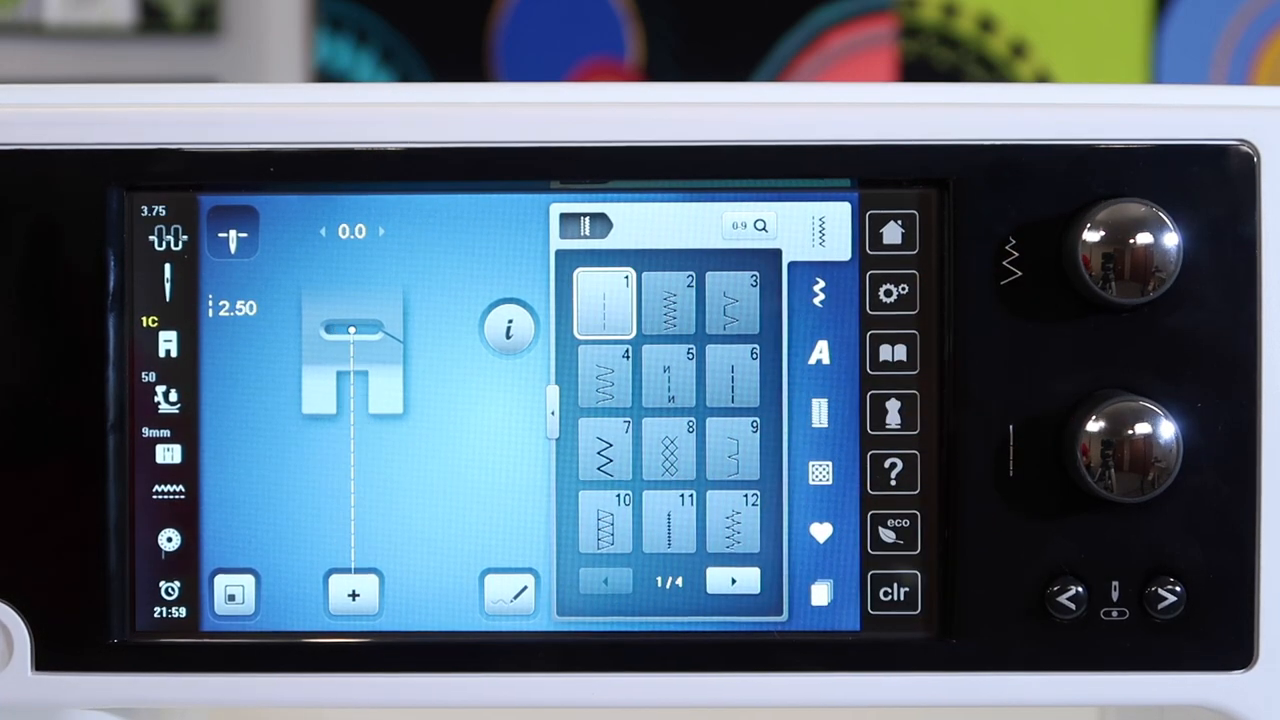